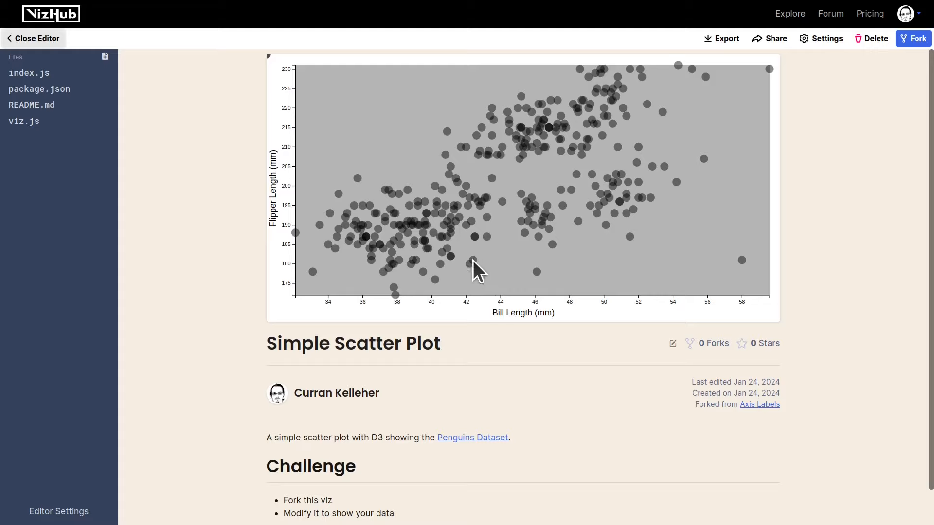
pyautogui.moveTo(450, 250)
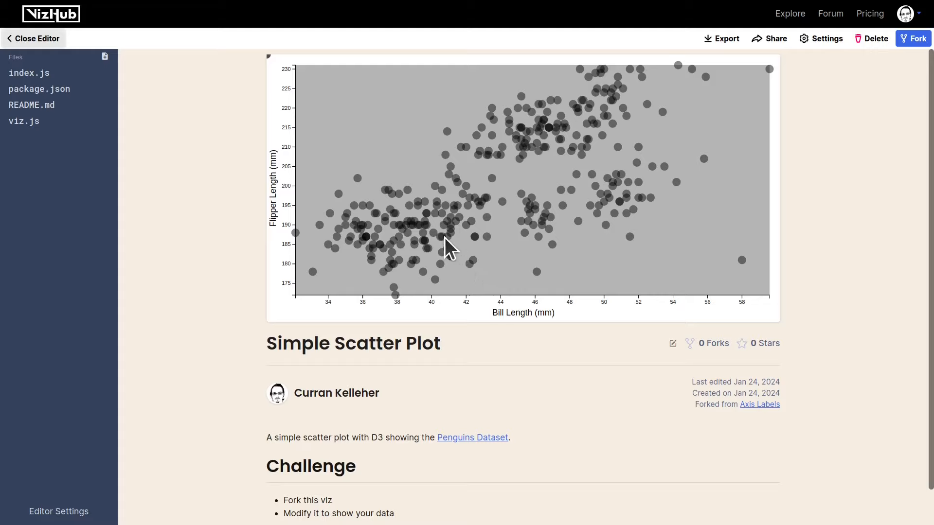
pyautogui.moveTo(339, 312)
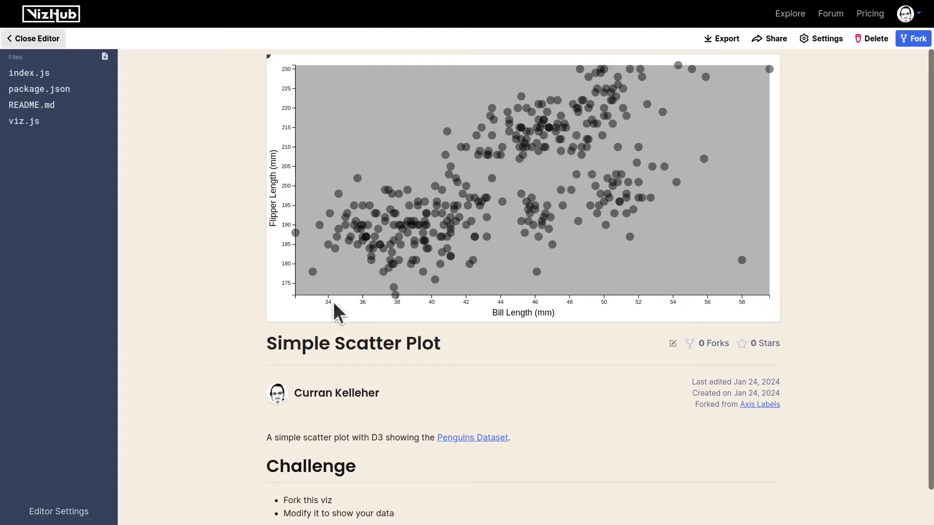
pyautogui.moveTo(570, 326)
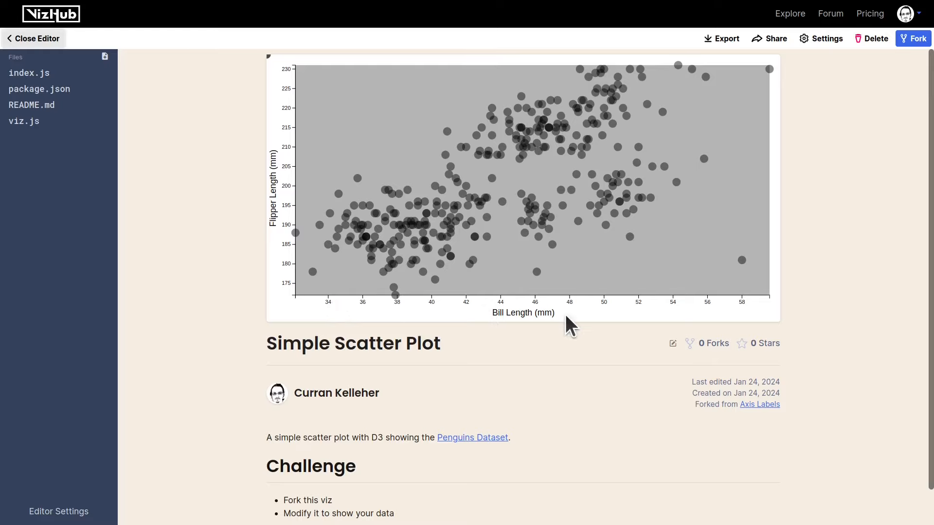
pyautogui.moveTo(304, 83)
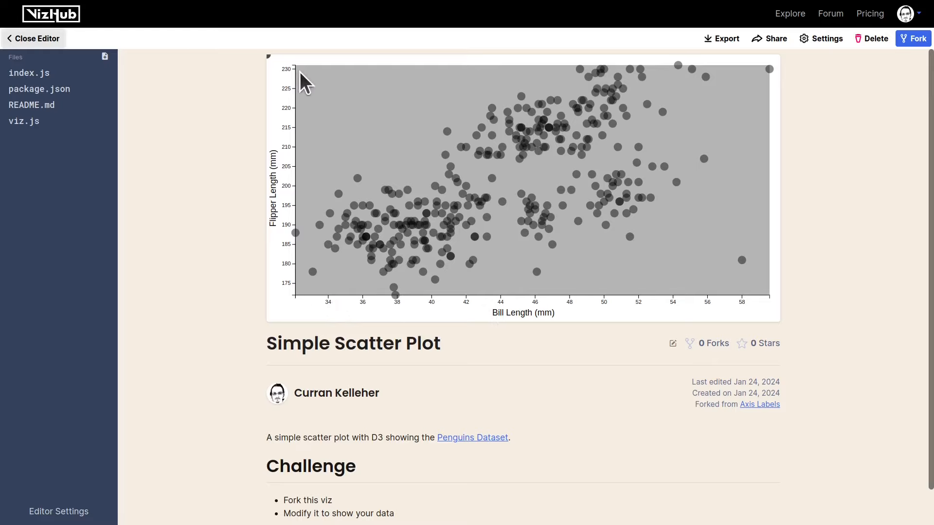
pyautogui.moveTo(271, 151)
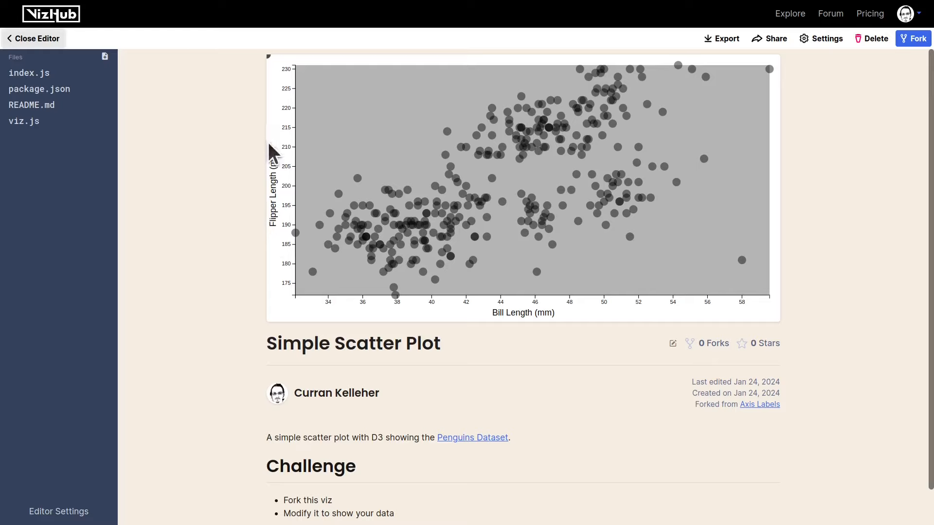
# Fork the Axis Labels viz as a public copy titled 'Simple Scatter Plot'.
pyautogui.click(473, 436)
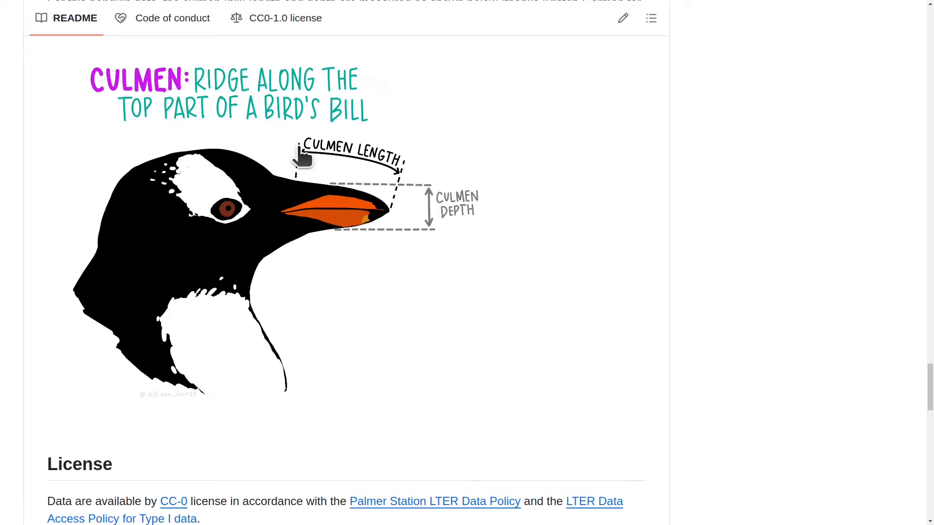
pyautogui.moveTo(312, 156)
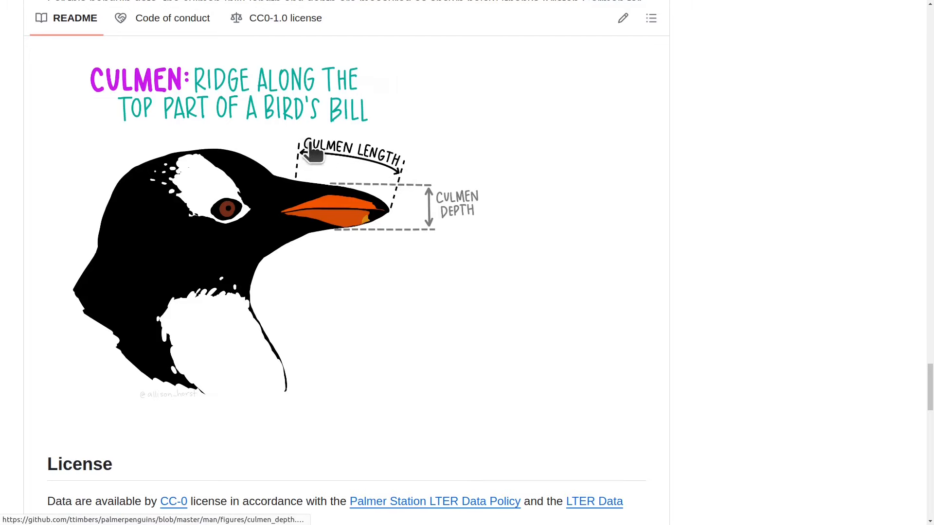
pyautogui.moveTo(293, 157)
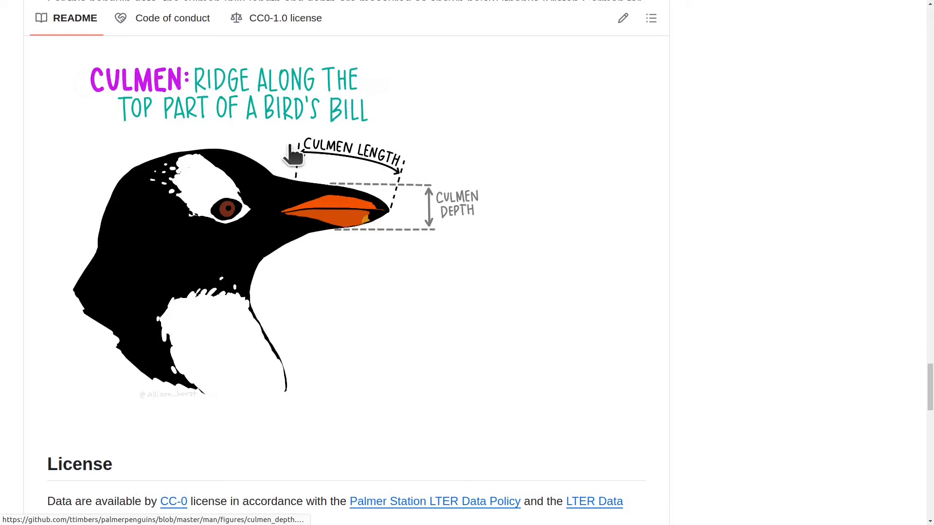
pyautogui.moveTo(357, 211)
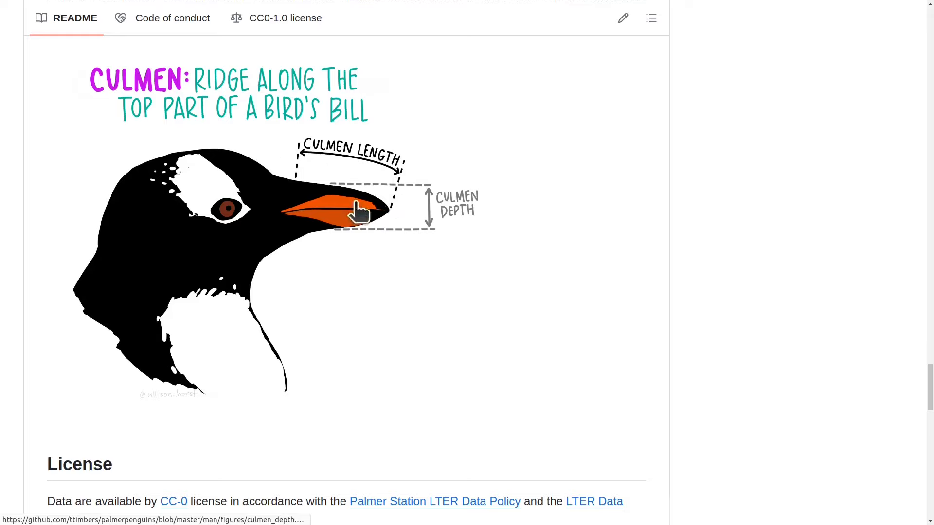
pyautogui.moveTo(307, 212)
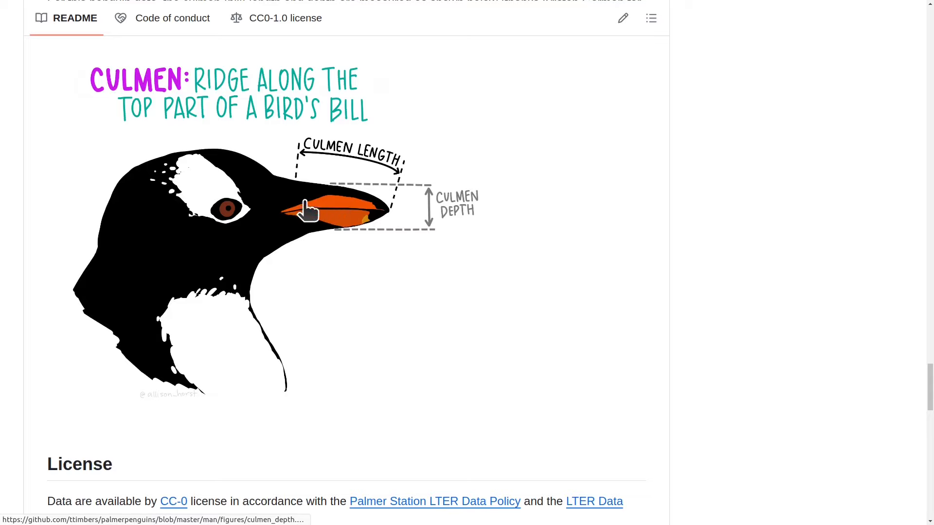
pyautogui.moveTo(388, 209)
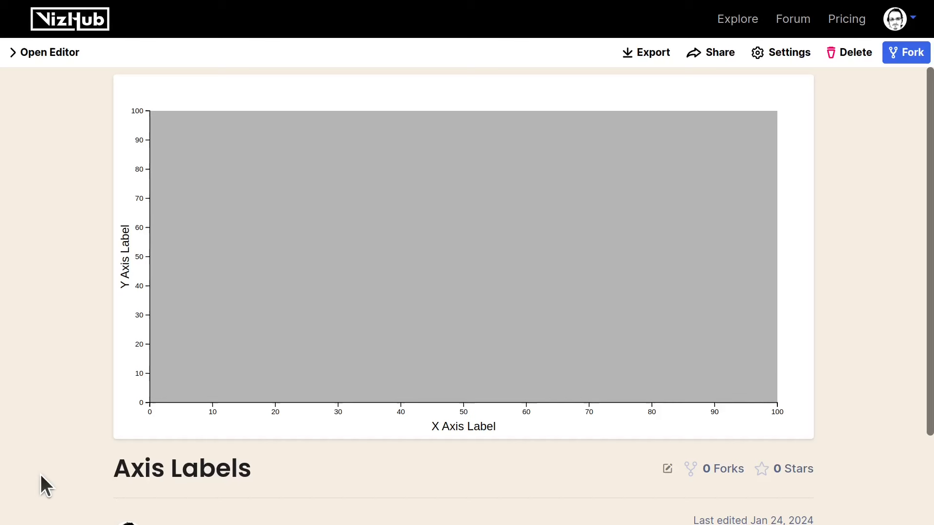
pyautogui.click(905, 53)
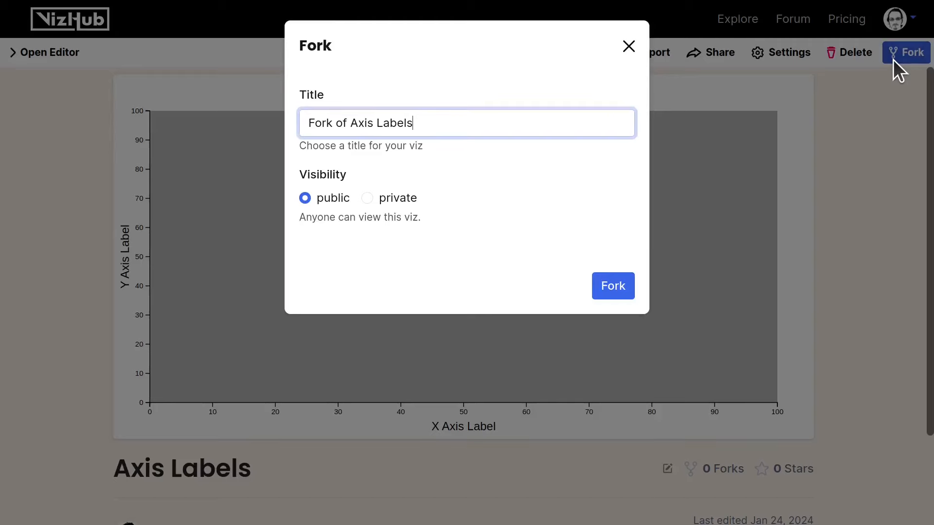
pyautogui.write('Simple Scatter Pl')
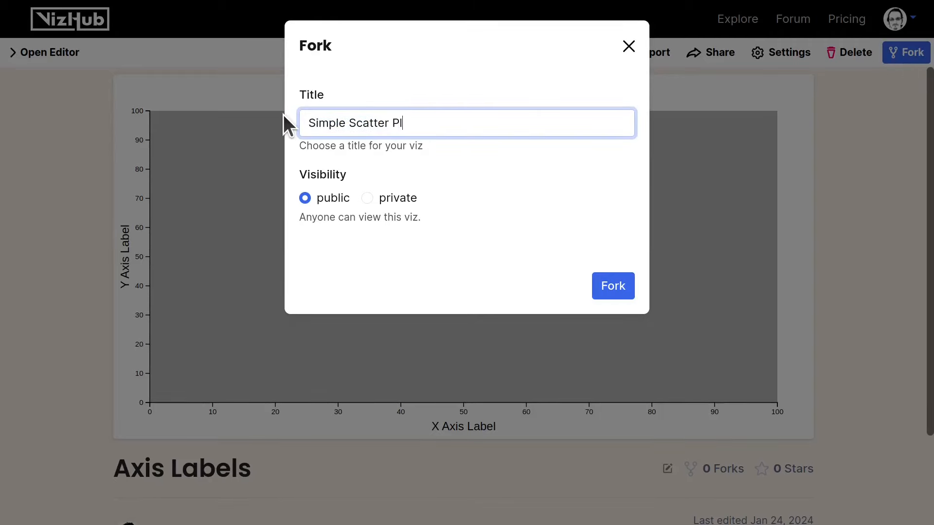
pyautogui.write('ot')
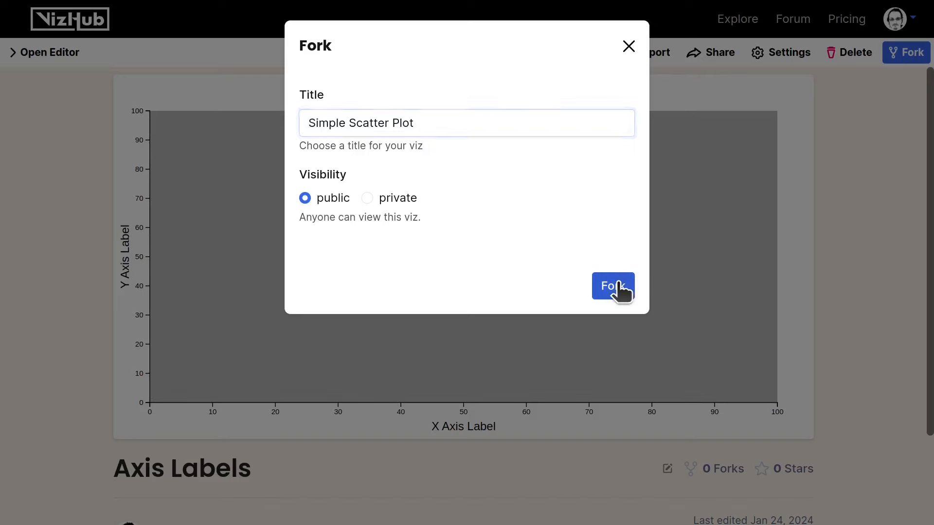
pyautogui.click(612, 286)
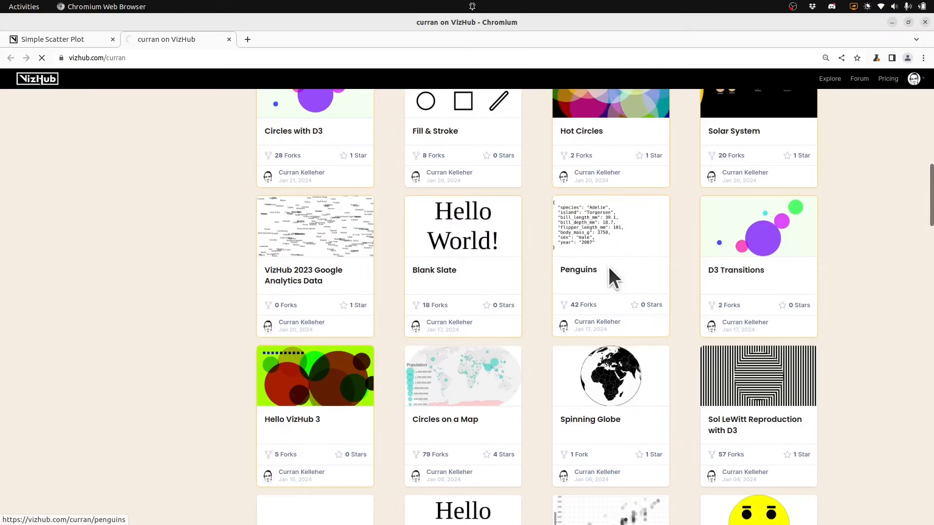
# Open the Penguins viz from the profile and view its index.js in the editor.
pyautogui.click(578, 270)
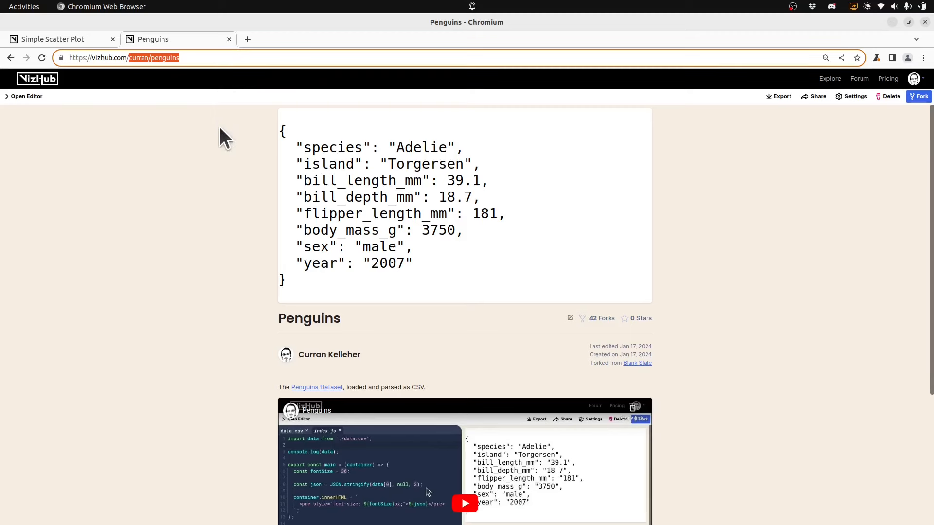
pyautogui.click(26, 96)
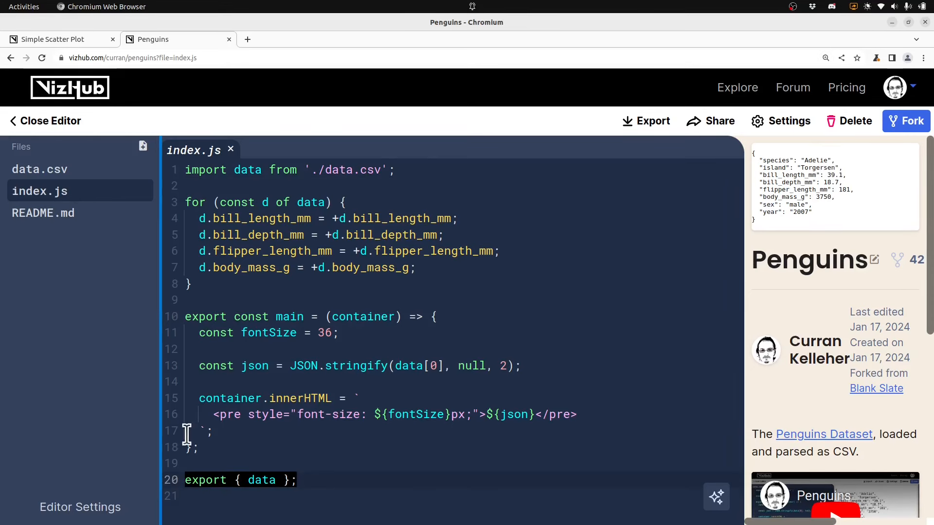
pyautogui.click(54, 39)
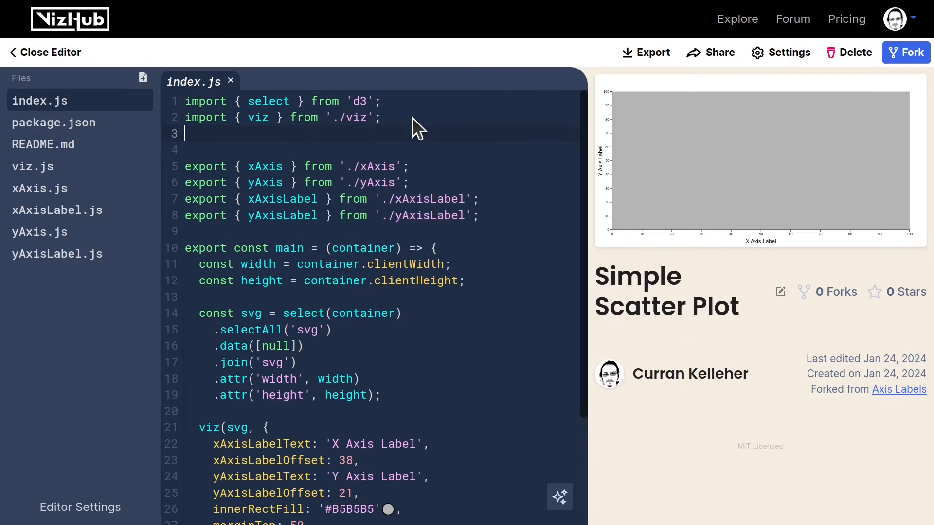
pyautogui.write('import {da')
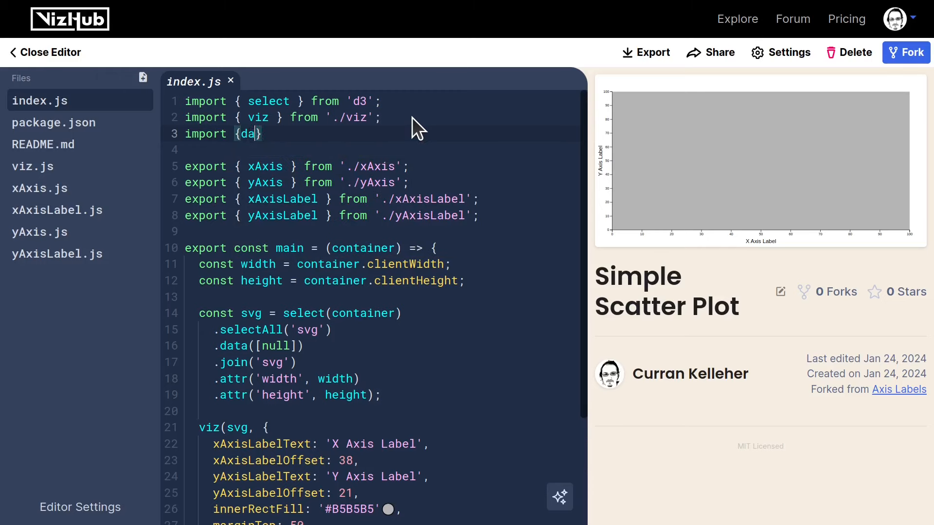
pyautogui.write("ta} from '@")
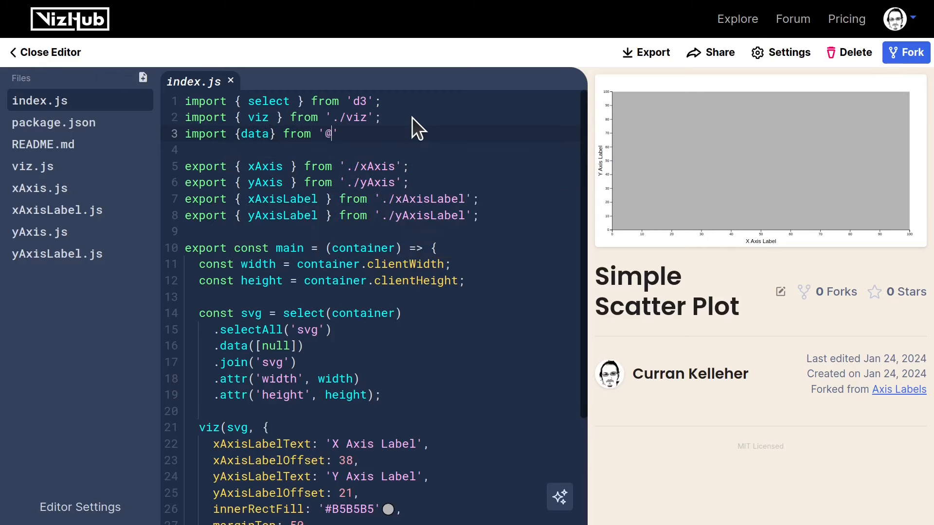
pyautogui.write('curran/penguins')
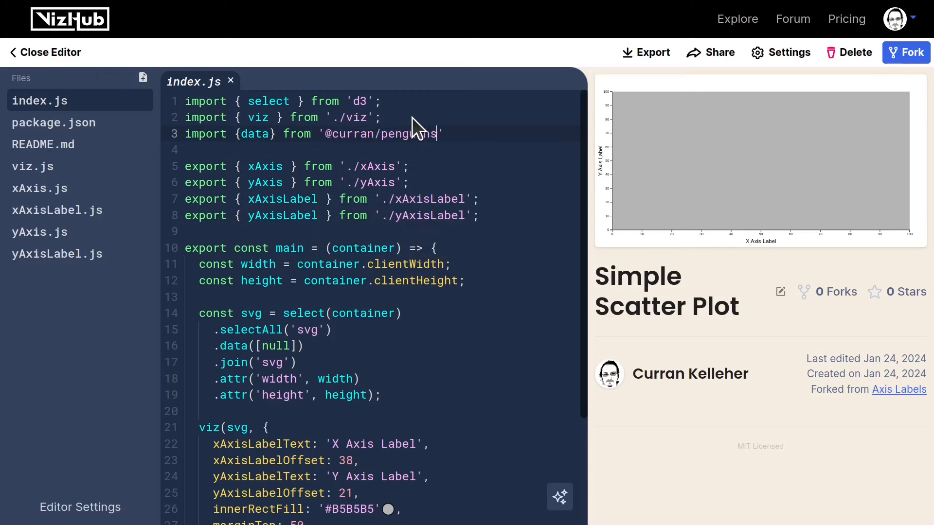
pyautogui.write('console.log(data);')
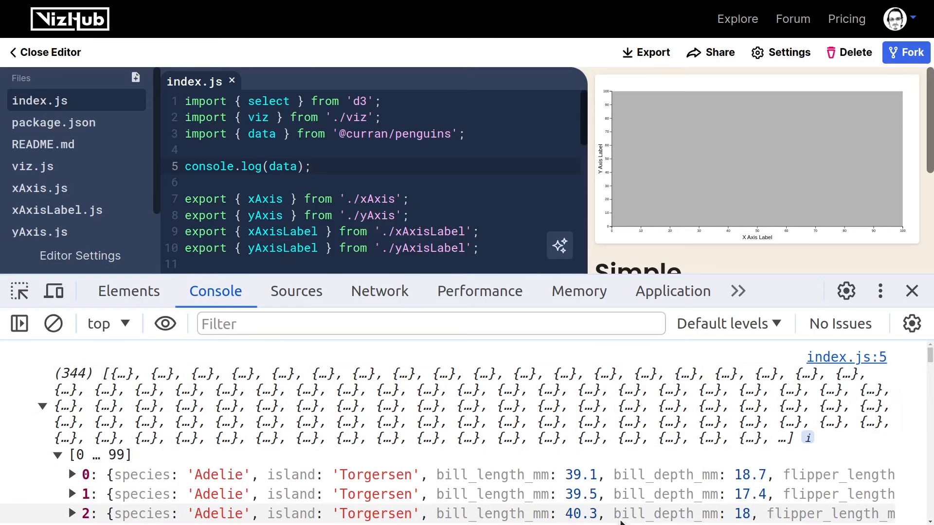
pyautogui.click(912, 291)
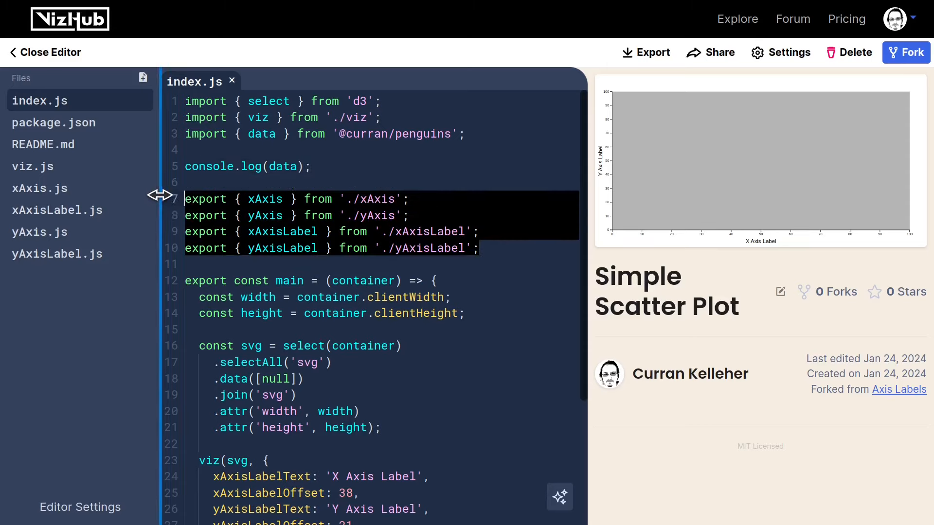
pyautogui.click(320, 231)
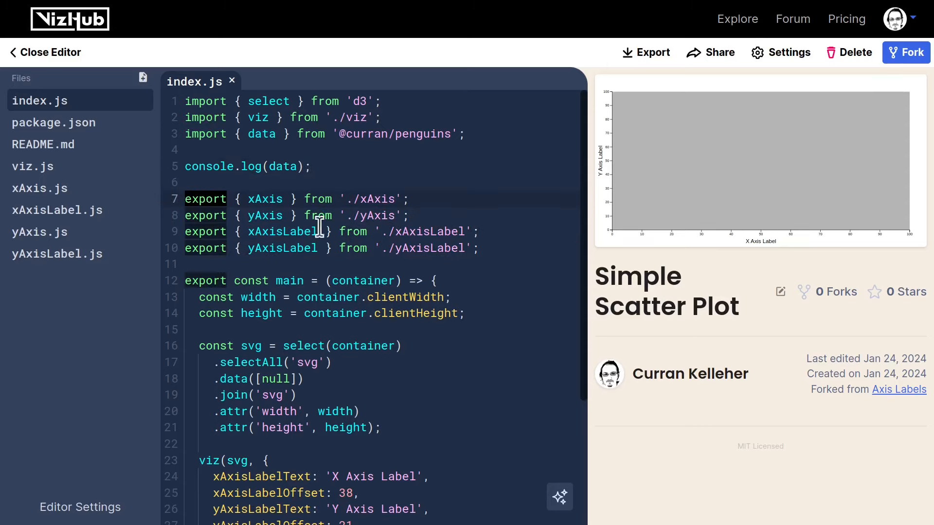
pyautogui.write('import')
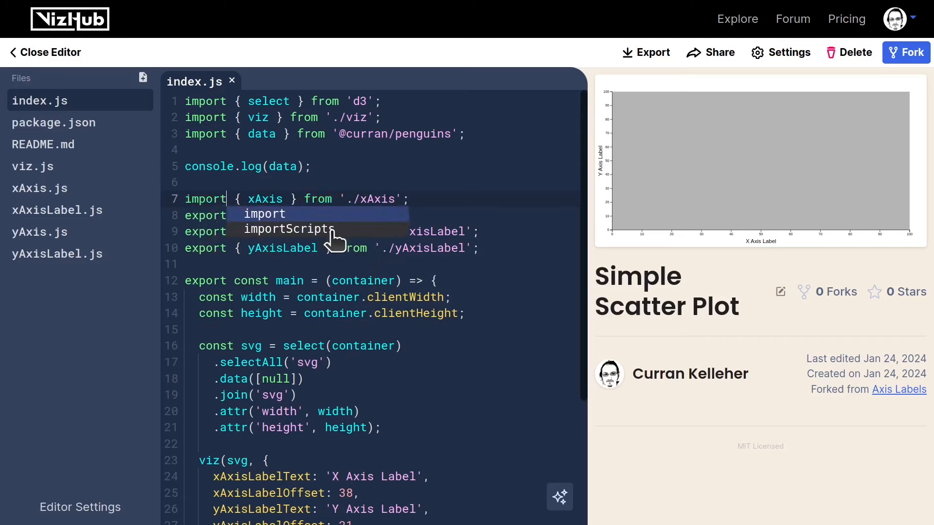
pyautogui.write(',')
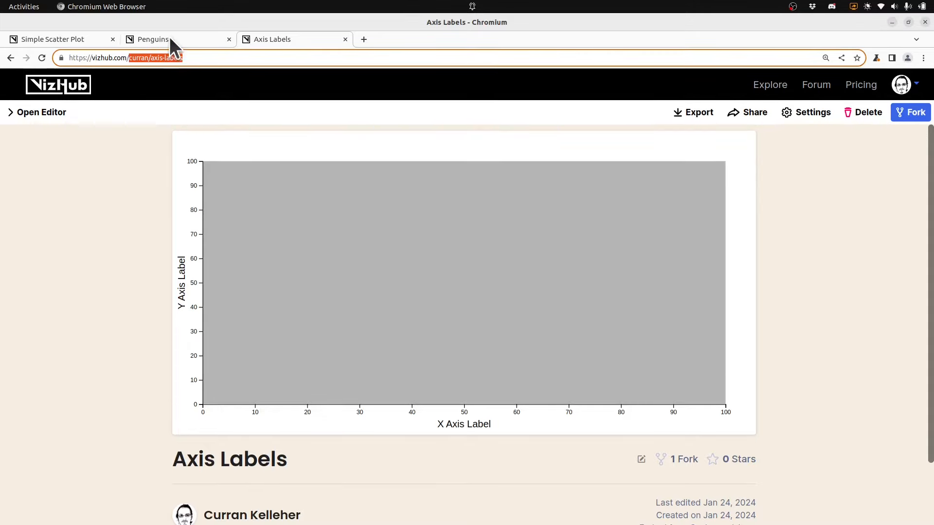
pyautogui.click(41, 112)
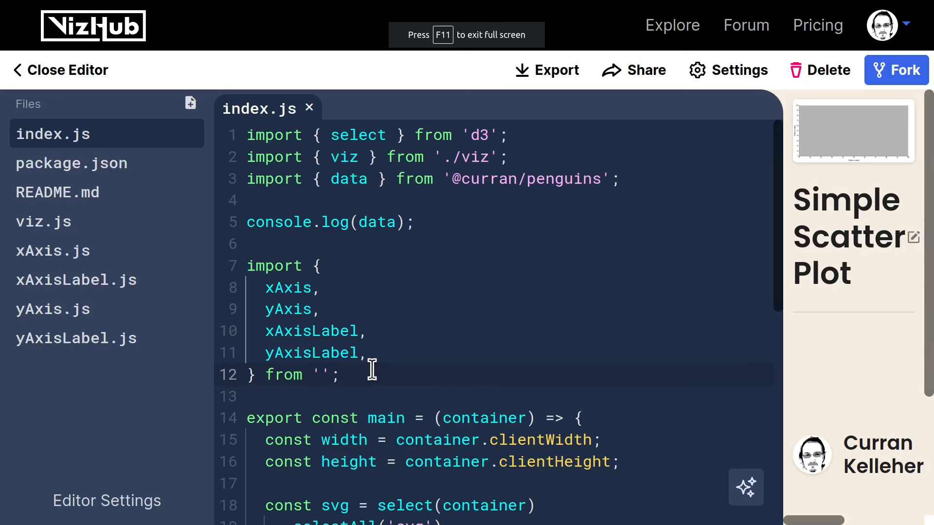
pyautogui.write('@')
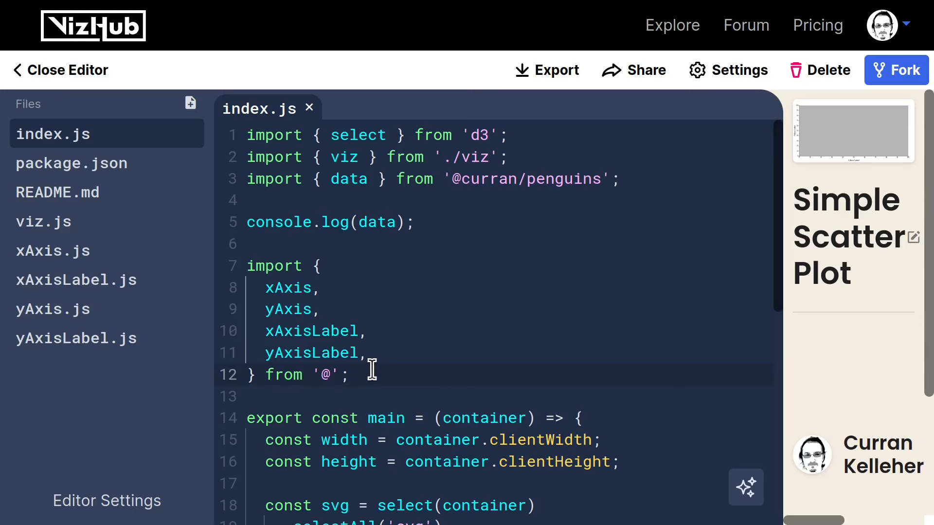
pyautogui.write('curran/axis-labels')
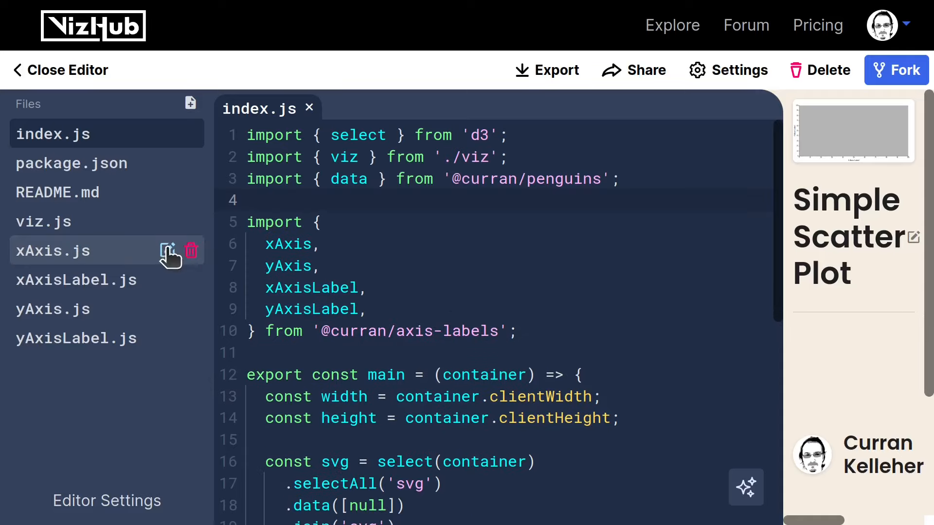
# Delete the local xAxis.js, xAxisLabel.js, yAxis.js and yAxisLabel.js files from the project.
pyautogui.click(191, 250)
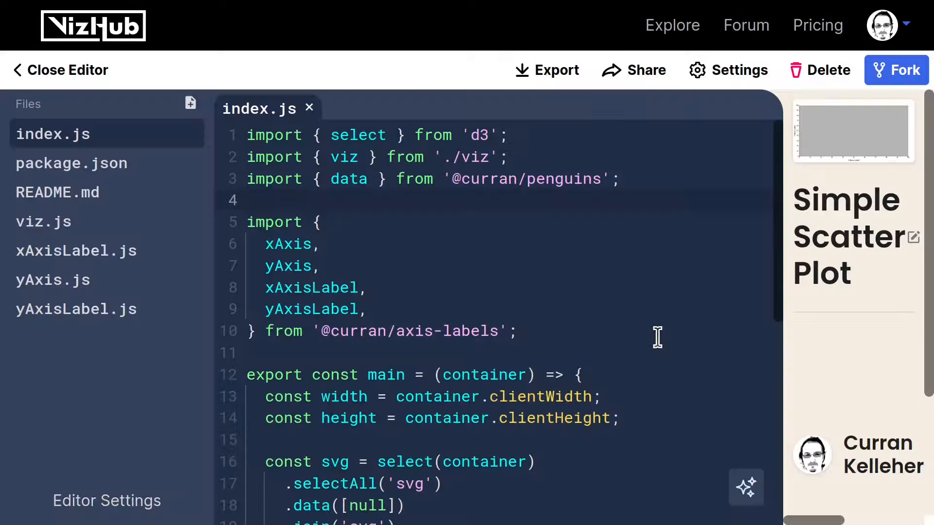
pyautogui.click(192, 250)
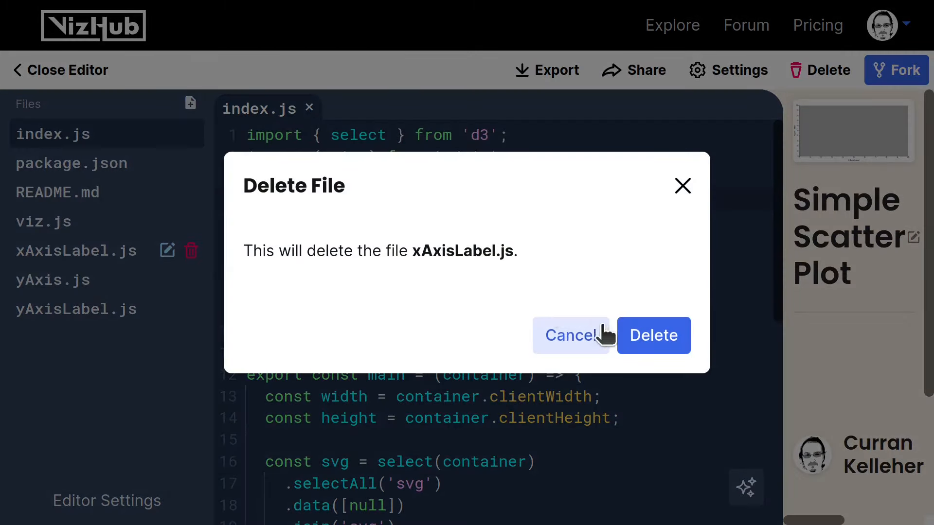
pyautogui.click(653, 336)
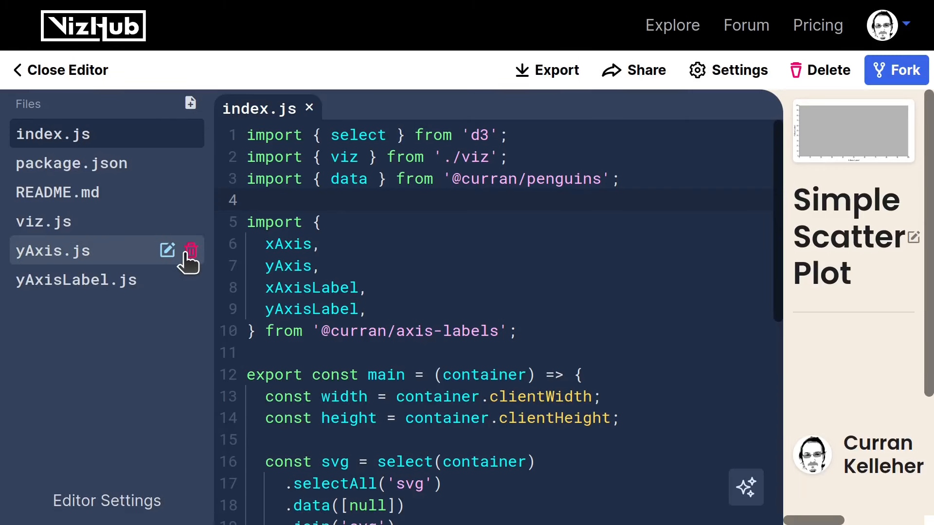
pyautogui.click(191, 250)
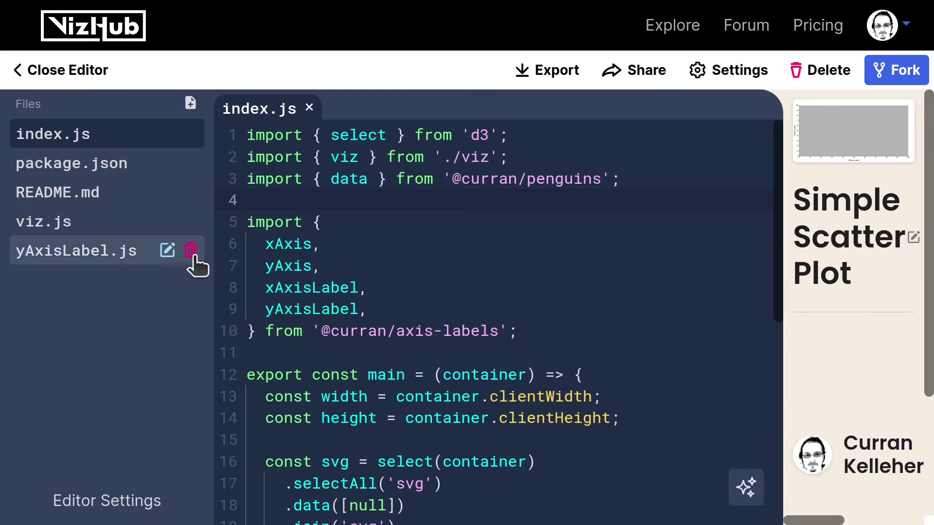
pyautogui.click(192, 250)
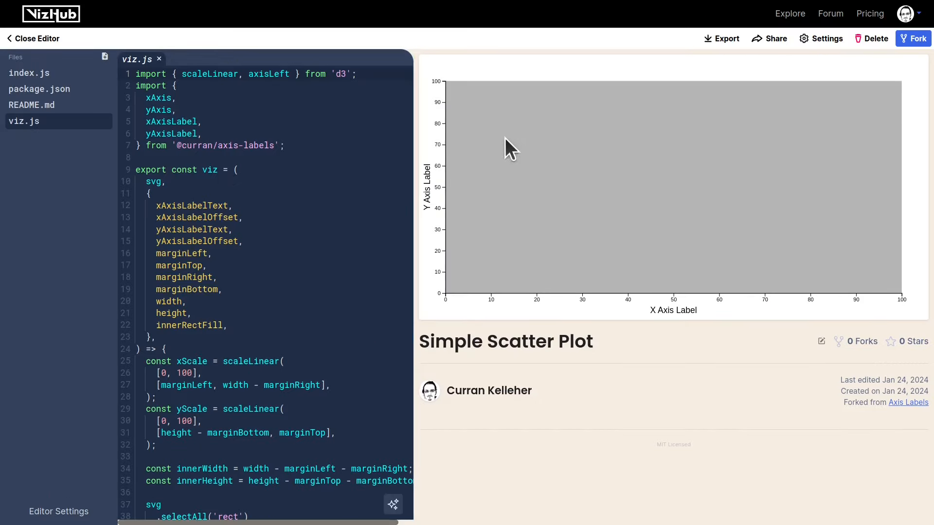
pyautogui.moveTo(652, 310)
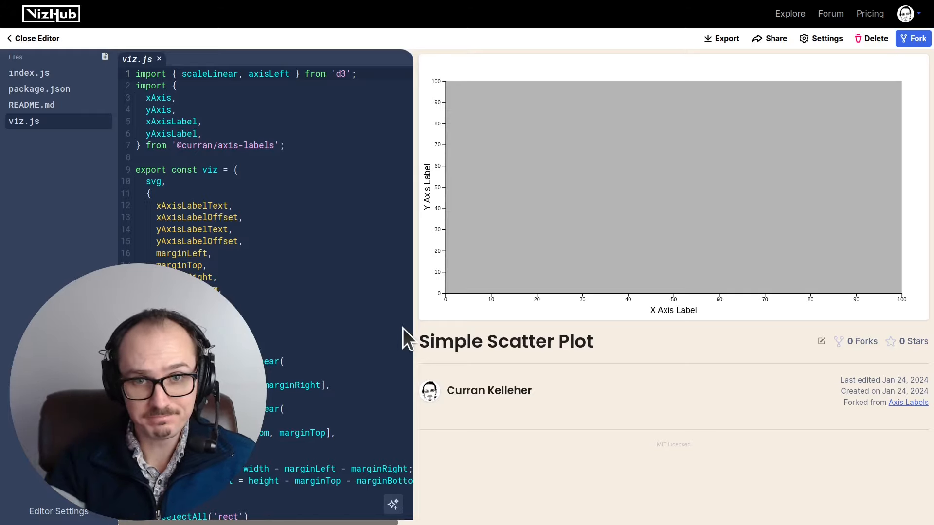
# Collapse the Files sidebar to widen the code beside the preview.
pyautogui.click(153, 39)
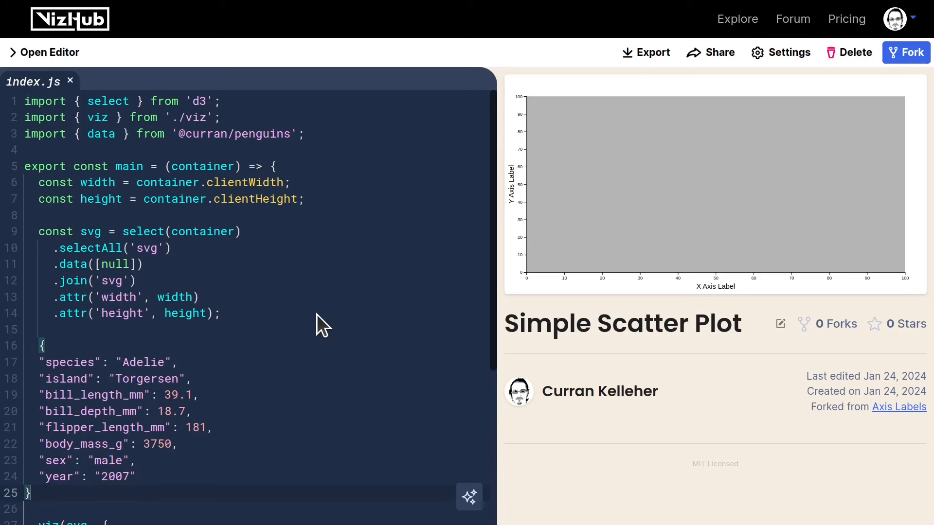
# Comment out the pasted penguin record under a '// Sample row' comment.
pyautogui.press('ctrl+/')
pyautogui.write('// Sample r')
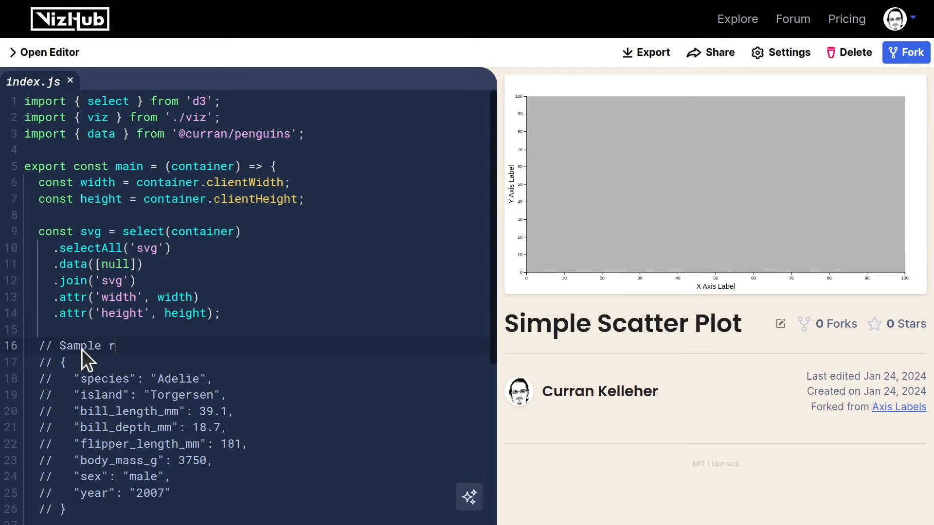
pyautogui.scroll(-3)
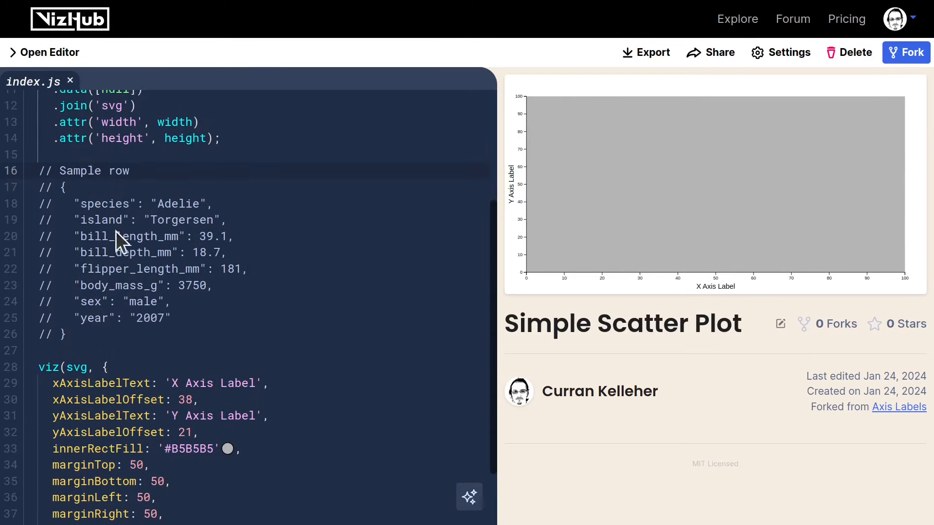
pyautogui.doubleClick(128, 236)
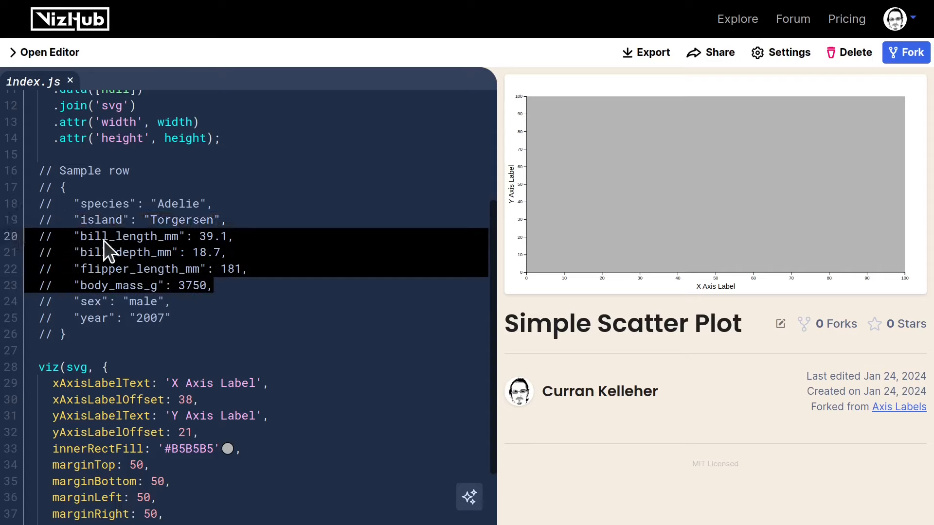
pyautogui.moveTo(119, 289)
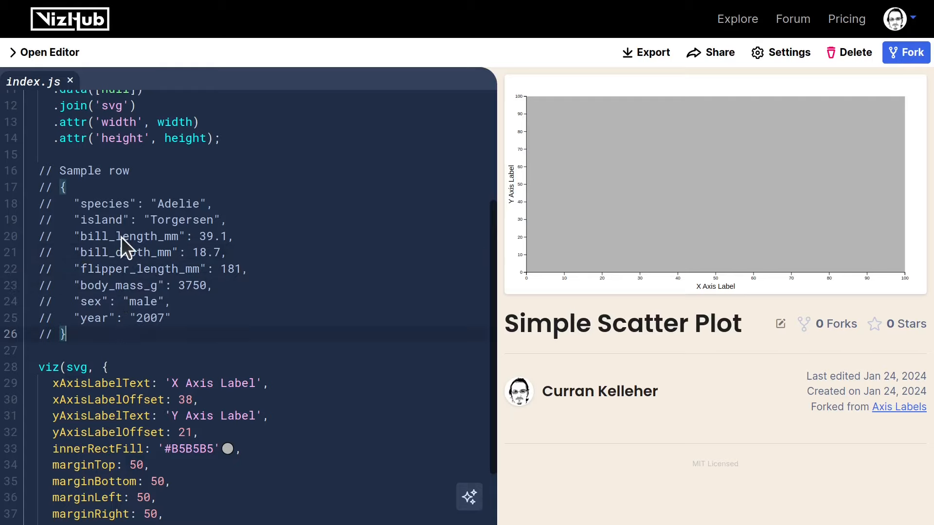
# Add xValue: (d) => d.bill_length_mm to the viz() options.
pyautogui.doubleClick(127, 237)
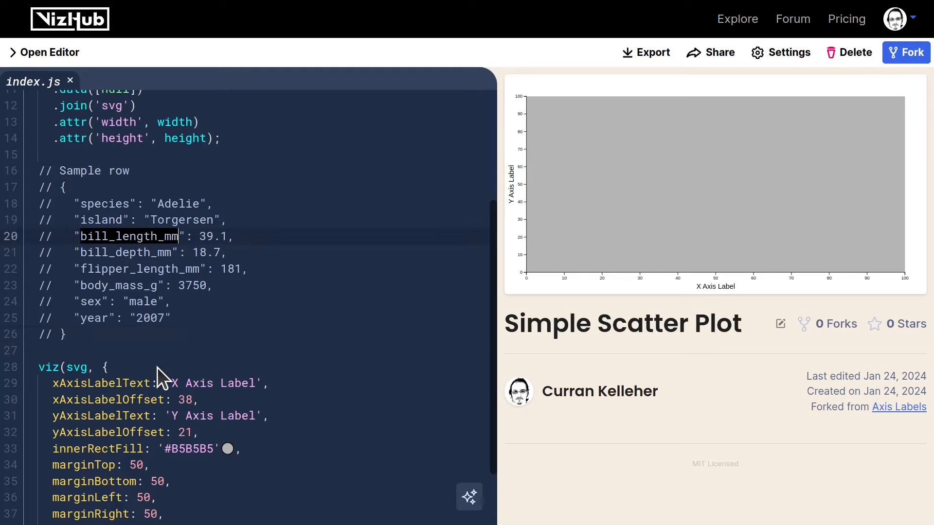
pyautogui.write('x')
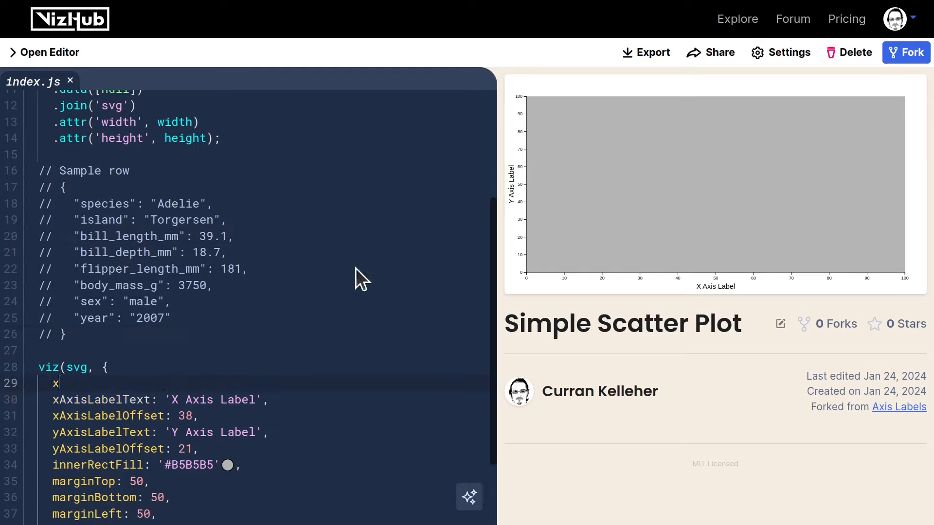
pyautogui.moveTo(328, 315)
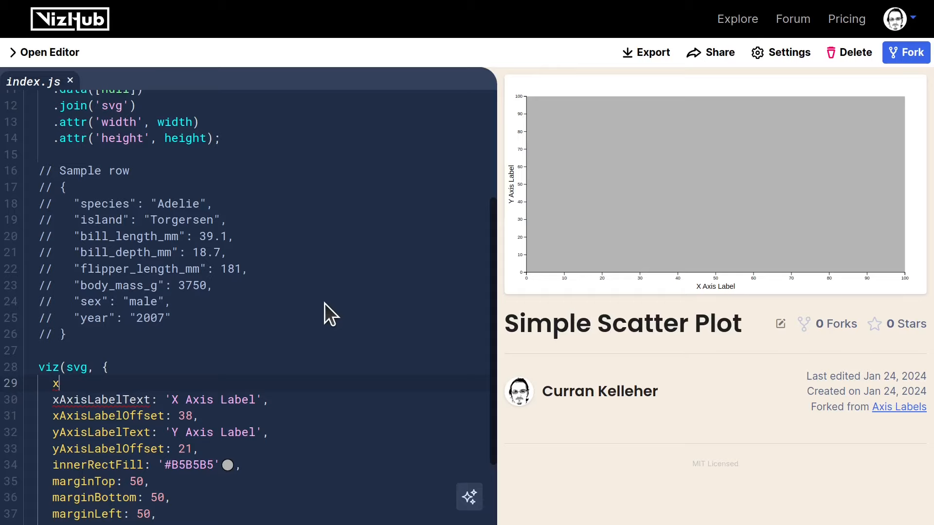
pyautogui.write('Value: d')
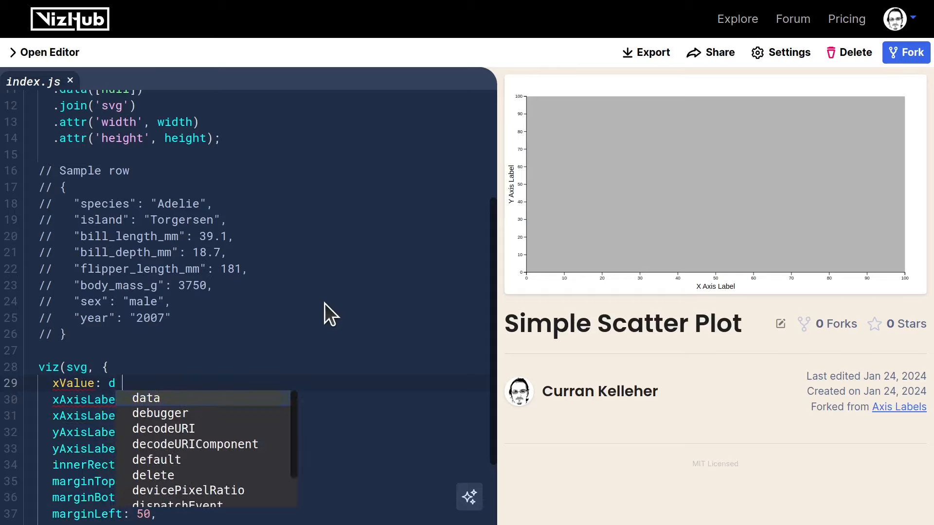
pyautogui.write('=>')
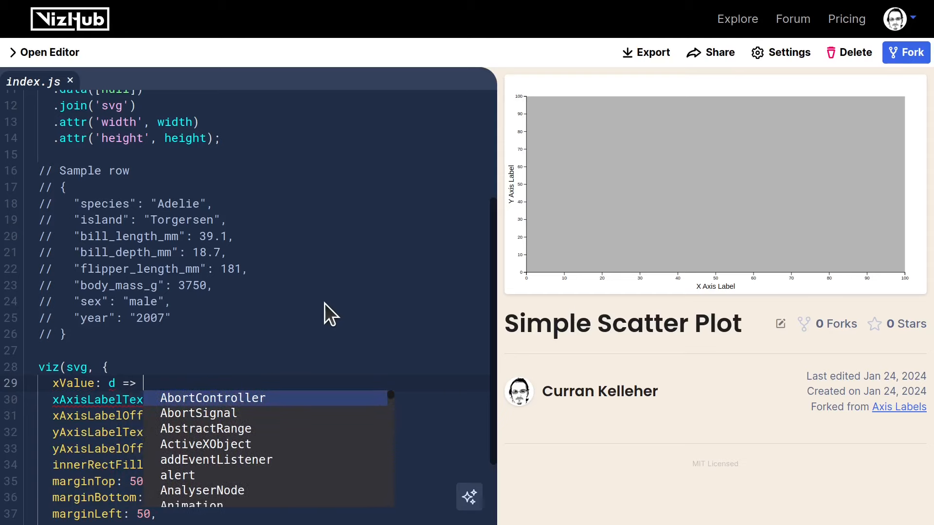
pyautogui.write('d.bill_length_mm')
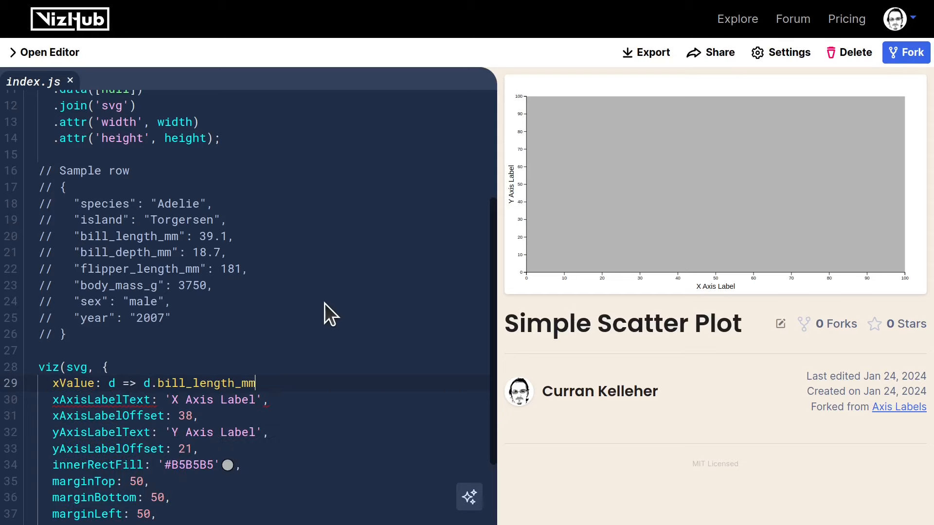
pyautogui.write(',')
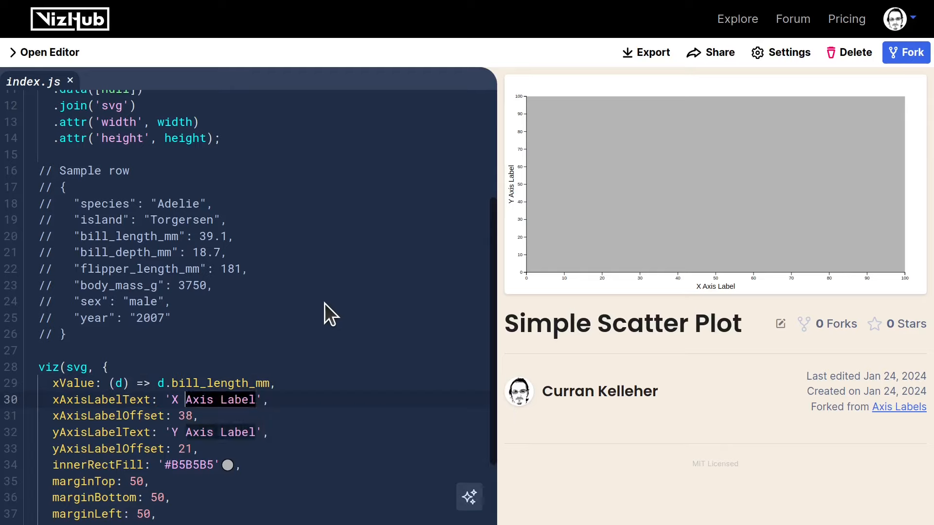
# Set the x-axis label to 'Bill Length (mm)' and start the yValue accessor line.
pyautogui.press('Backspace')
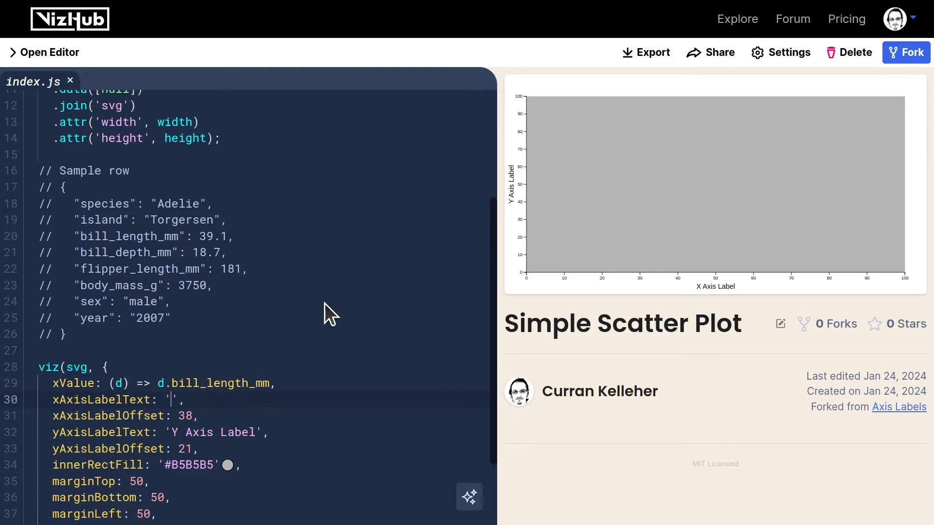
pyautogui.write('Bill Length (mm')
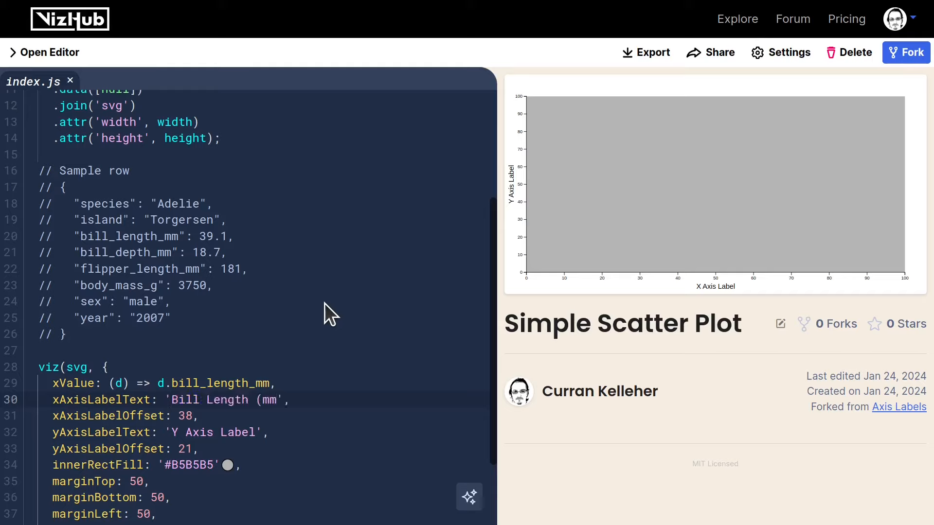
pyautogui.press('Enter')
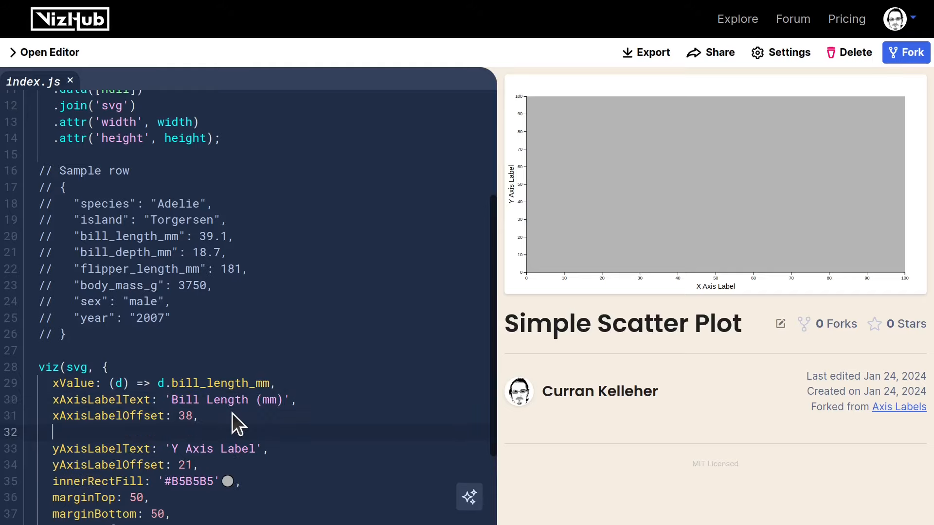
pyautogui.write('xValue: (d) => d.bill_depth_mm,')
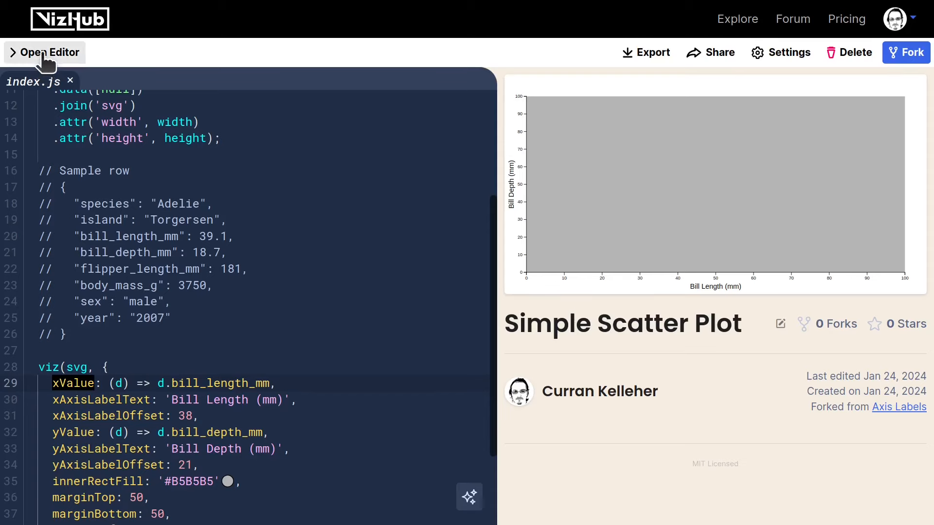
# Pass data, xValue and yValue through the viz() options and parameters.
pyautogui.click(50, 53)
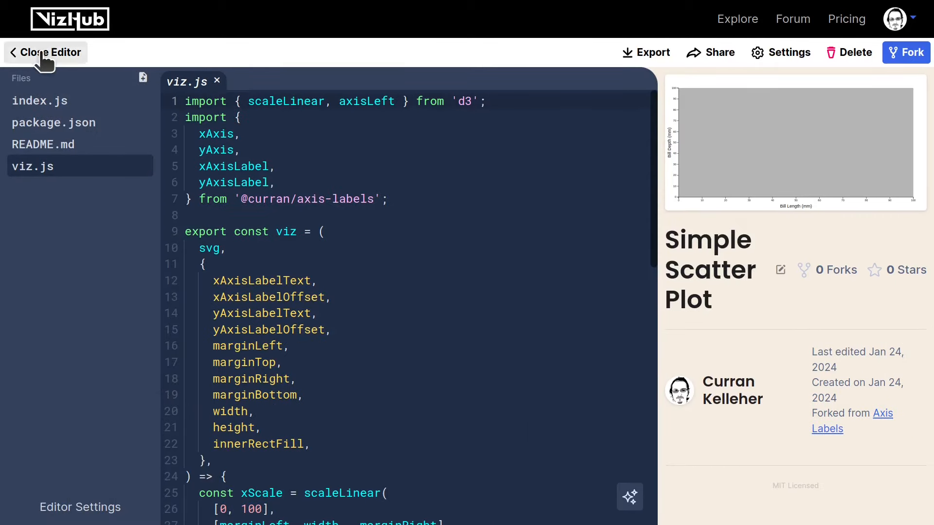
pyautogui.click(45, 53)
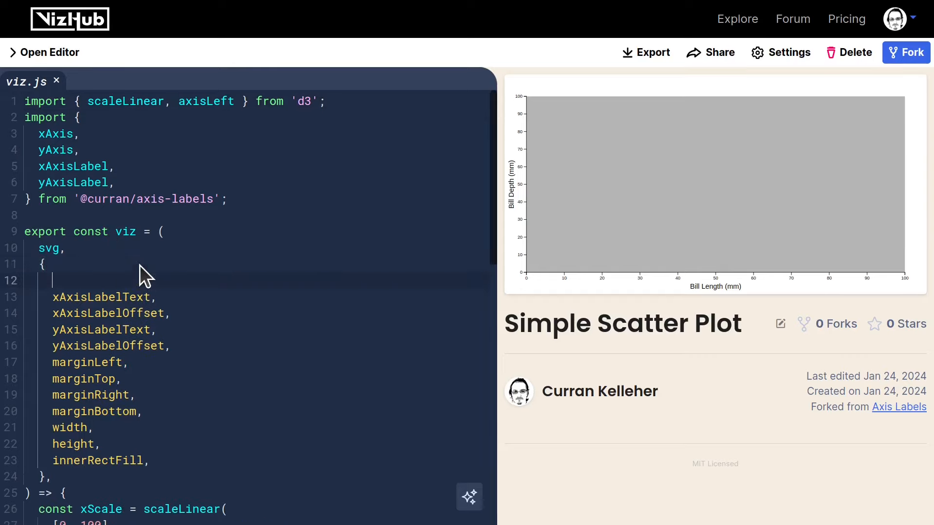
pyautogui.write('xValue,')
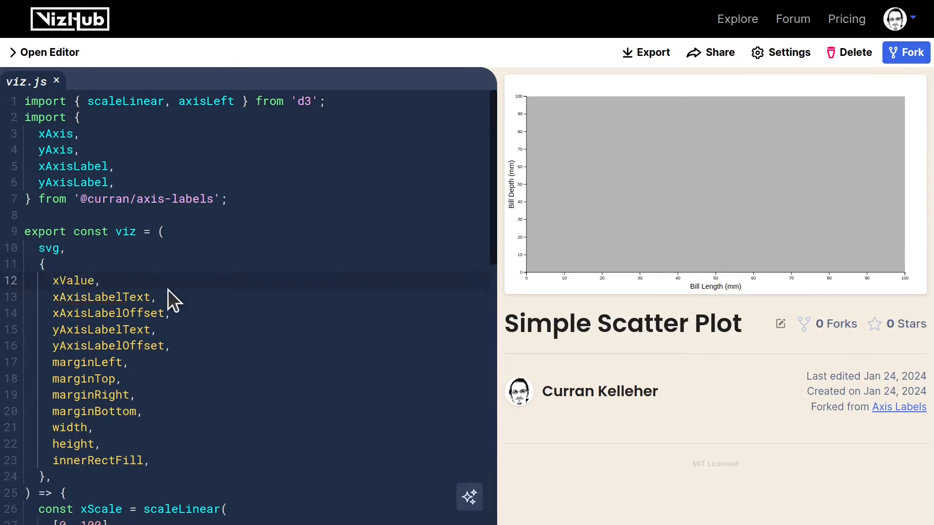
pyautogui.write('y')
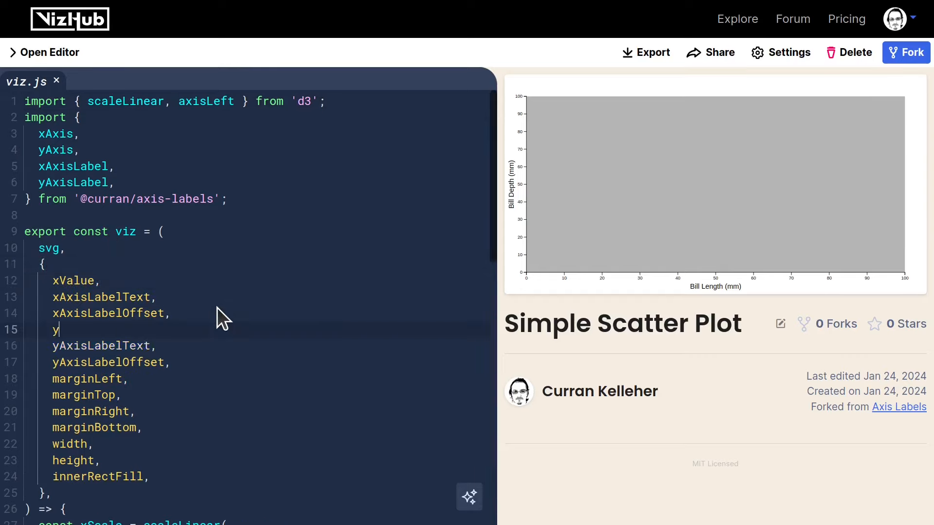
pyautogui.write('Value,')
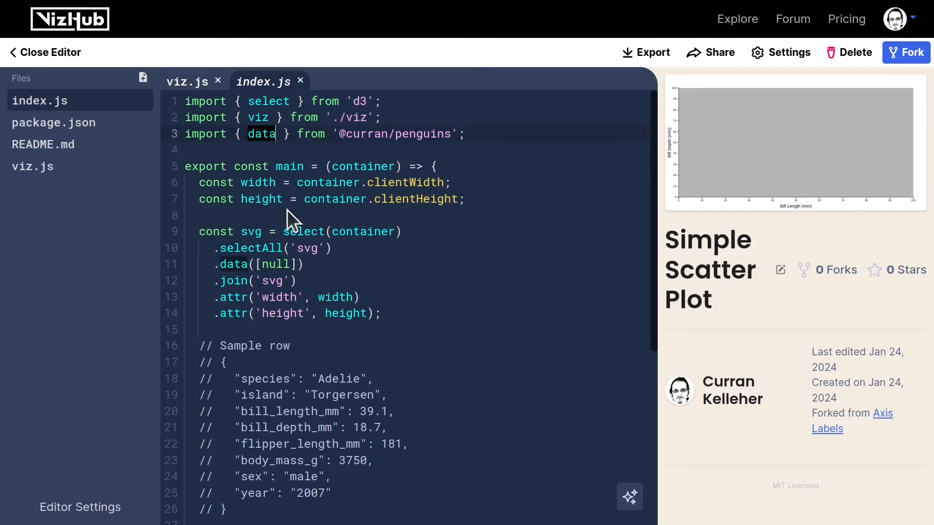
# Switch to viz.js and scroll to the xScale definition.
pyautogui.scroll(-3)
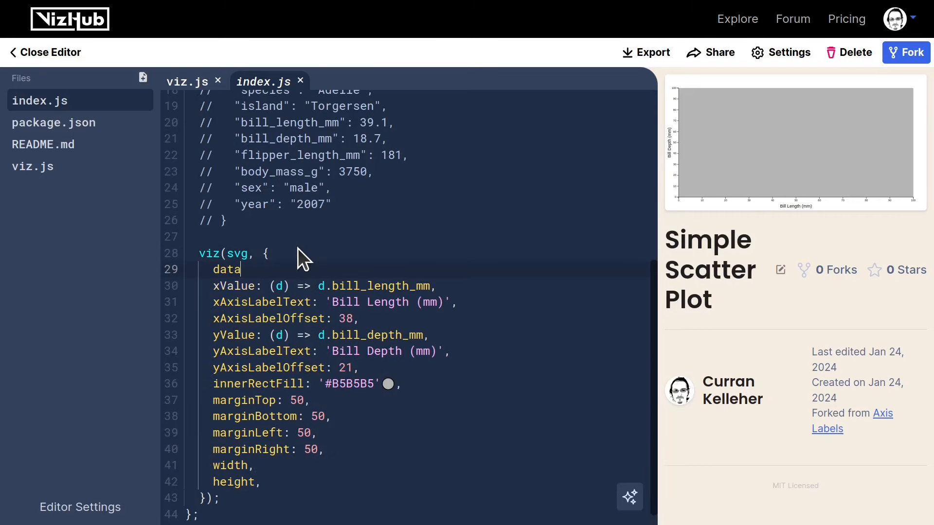
pyautogui.click(45, 52)
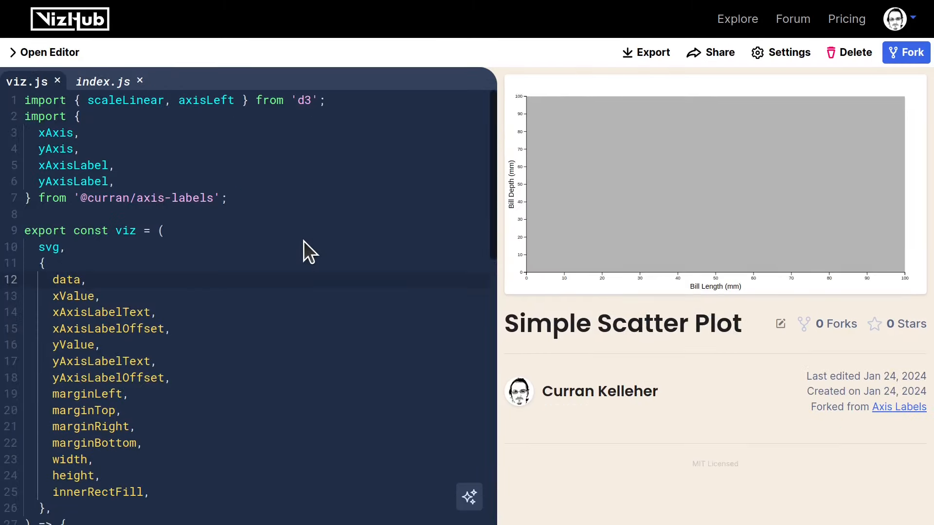
pyautogui.scroll(-3)
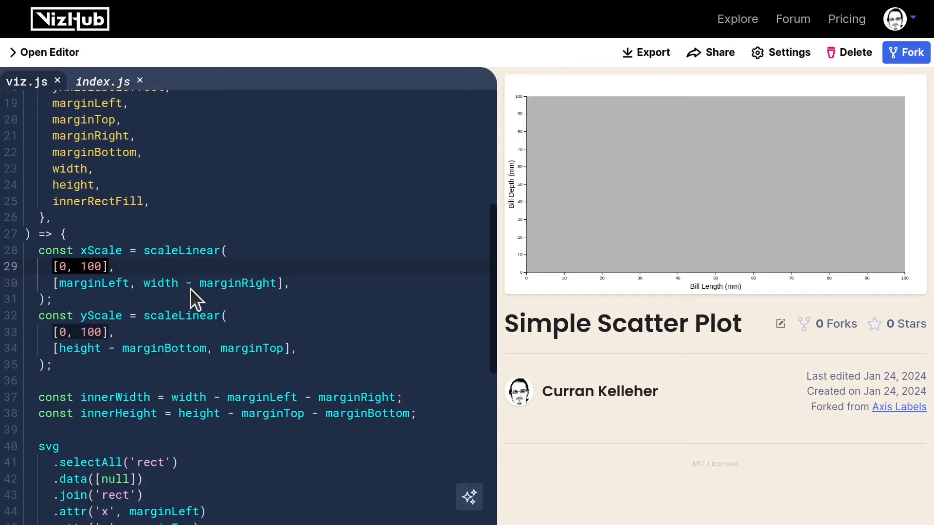
# Import extent from d3 and begin replacing the x scale's fixed [0, 100] domain.
pyautogui.click(64, 267)
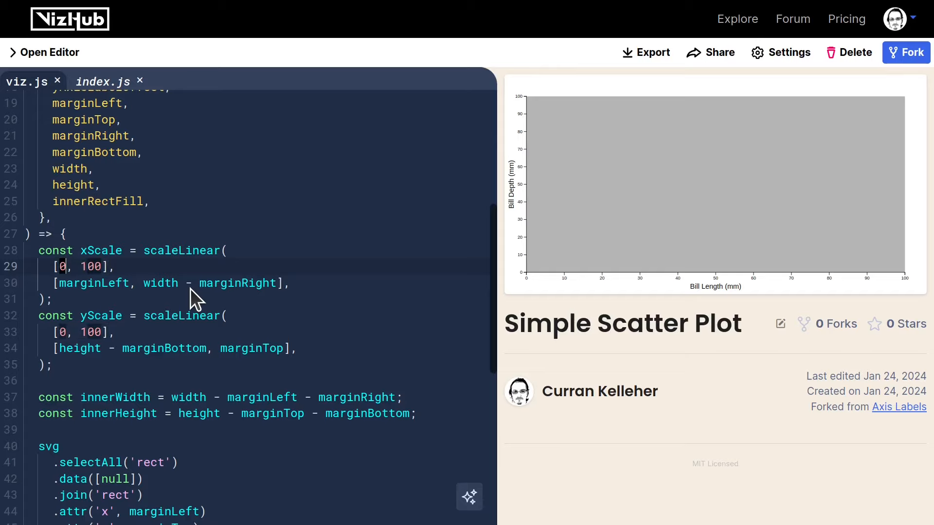
pyautogui.write('min')
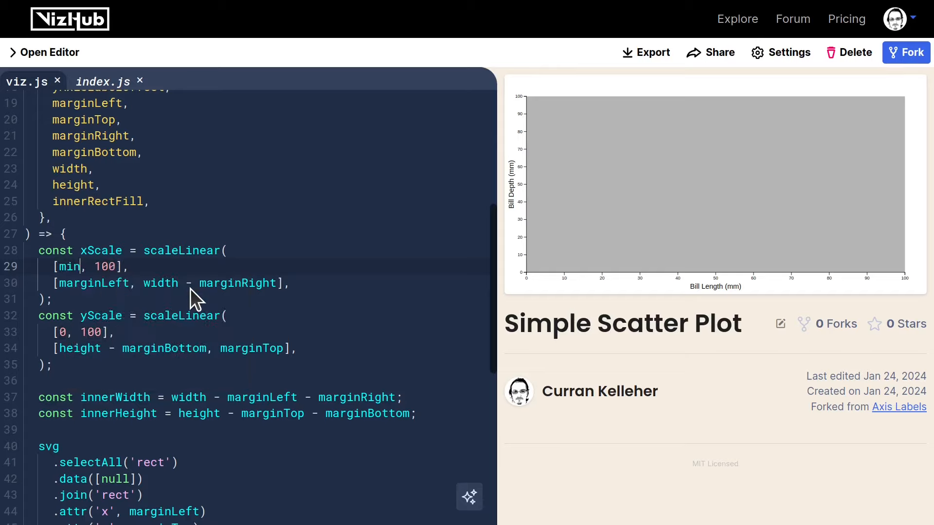
pyautogui.write('max')
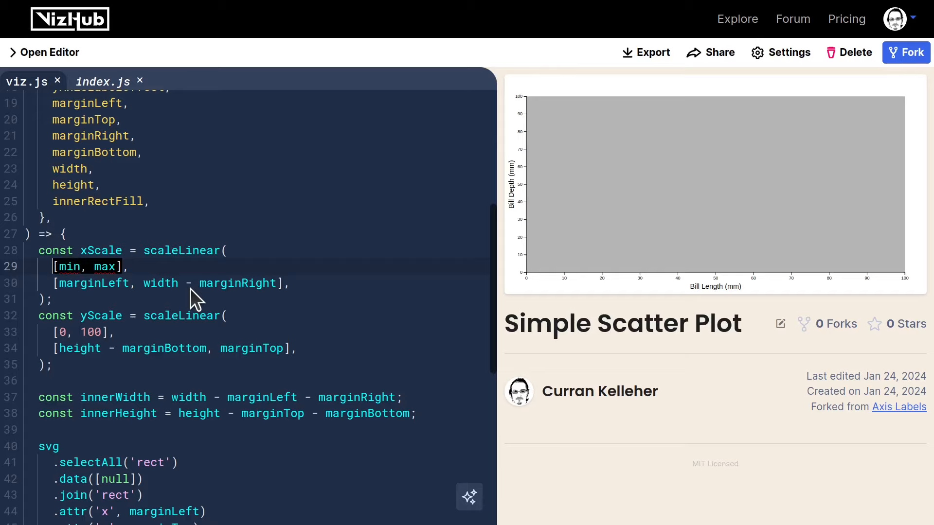
pyautogui.write('extent(),')
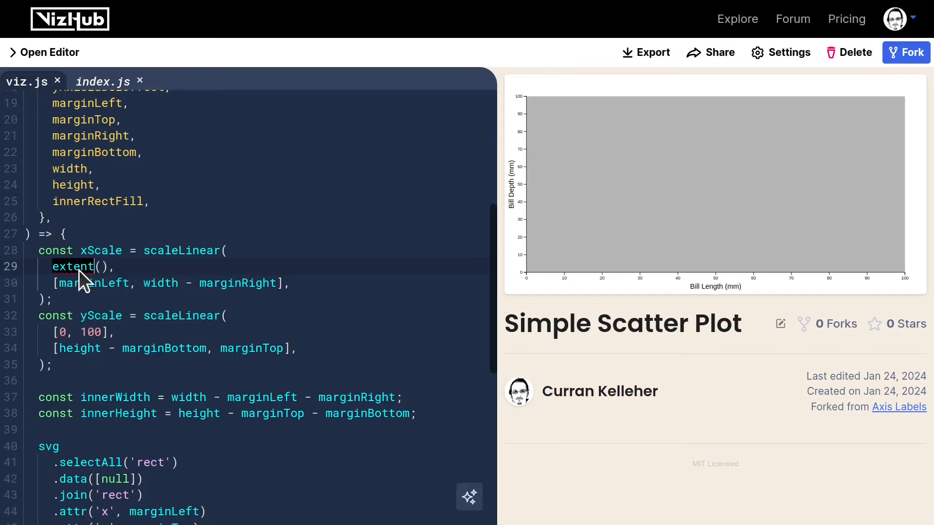
pyautogui.scroll(3)
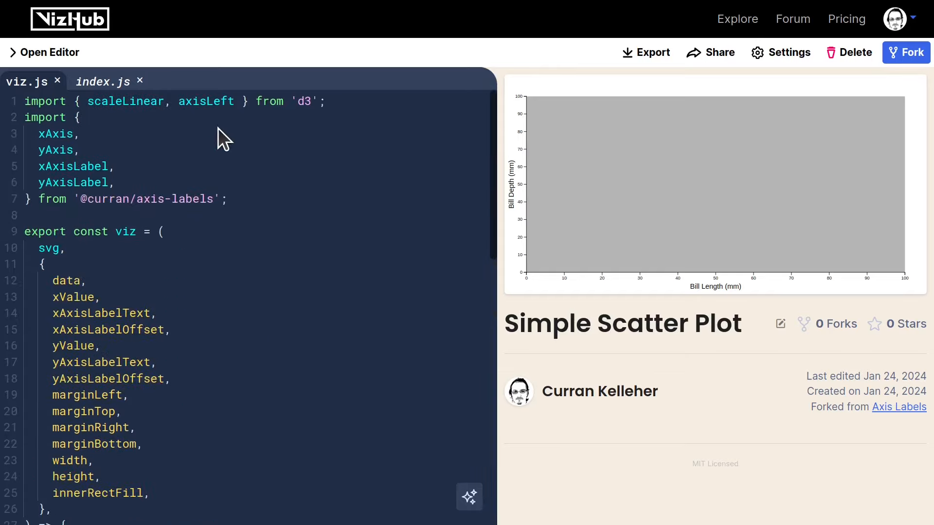
pyautogui.write(',extent')
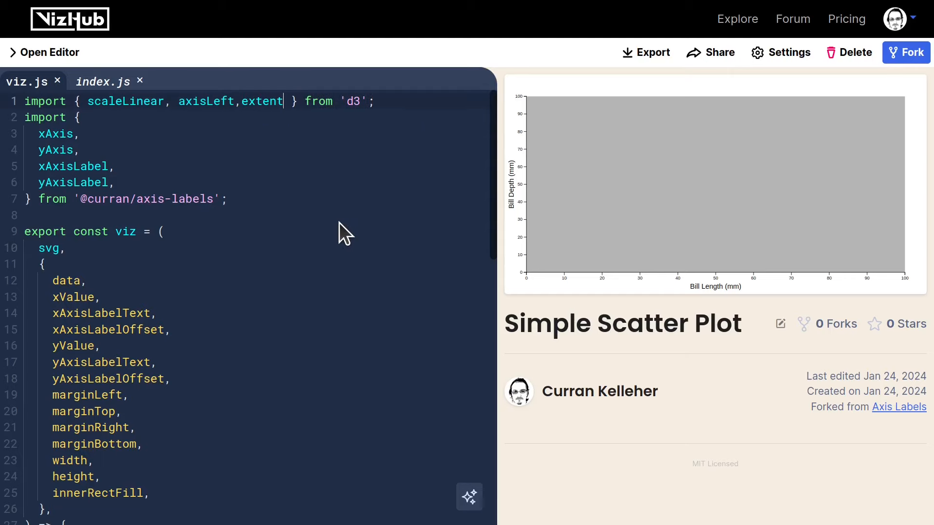
# Set the domains to extent(data, xValue) and extent(data, yValue) so the axes span the data.
pyautogui.scroll(-3)
pyautogui.write('extent(),')
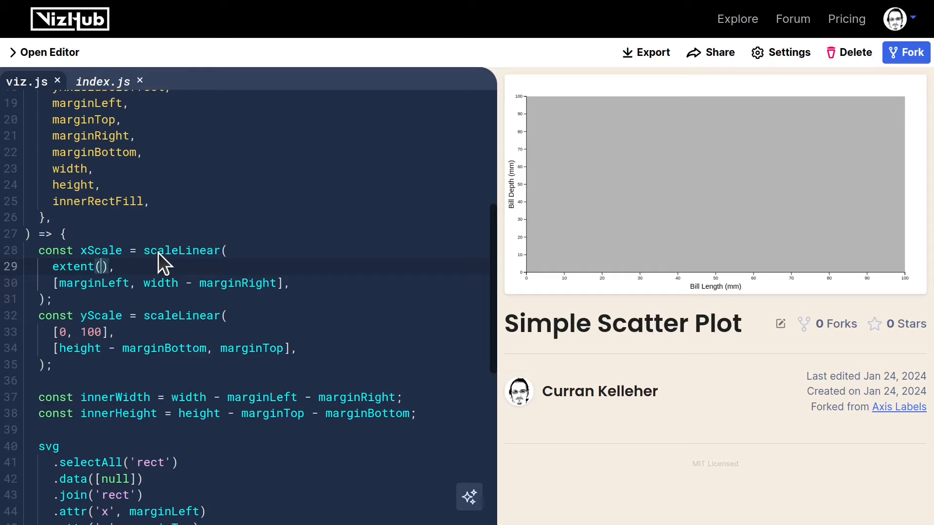
pyautogui.write('data,')
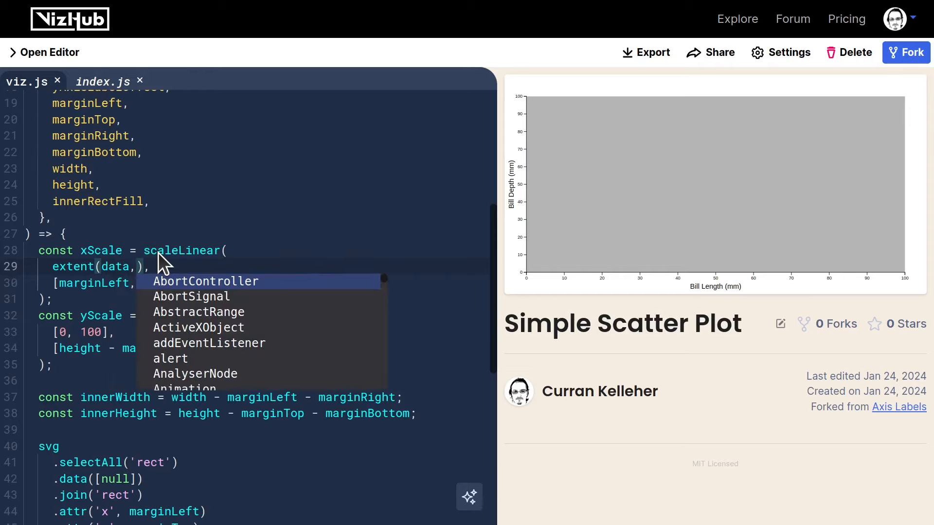
pyautogui.write('x')
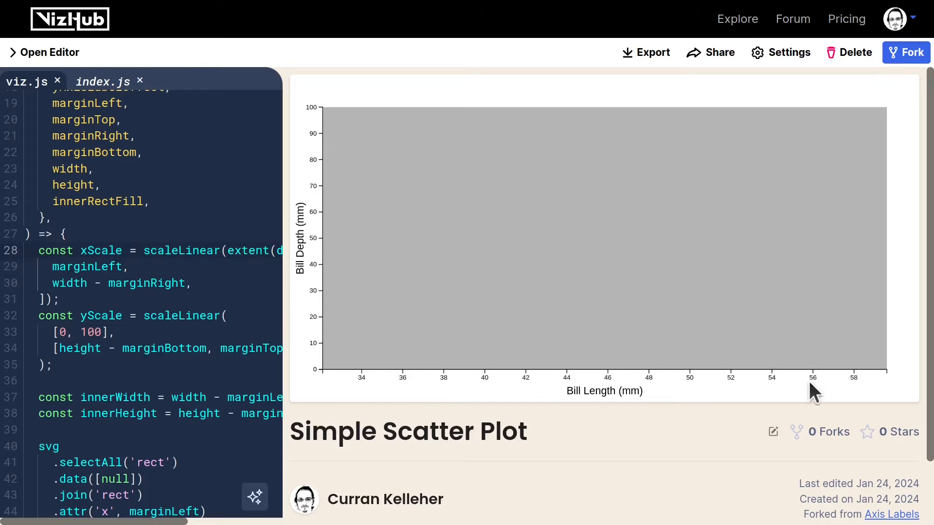
pyautogui.moveTo(748, 403)
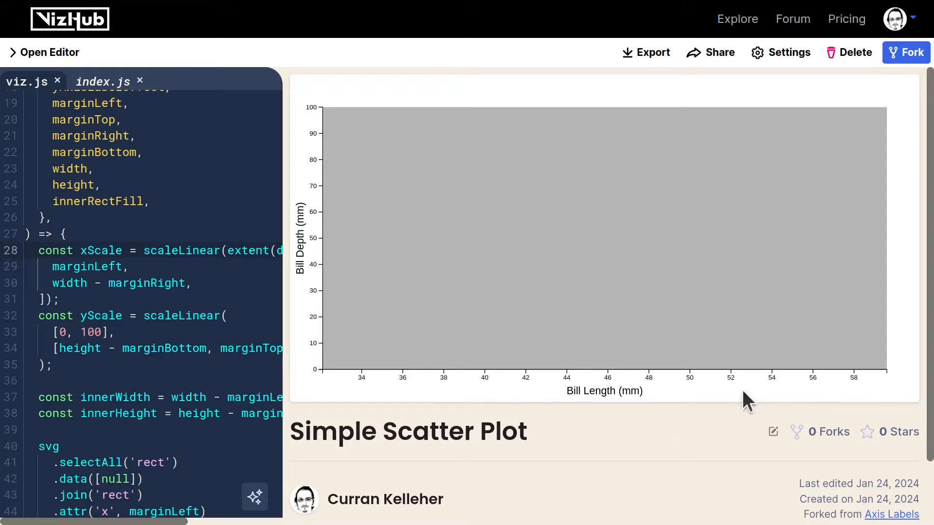
pyautogui.moveTo(312, 376)
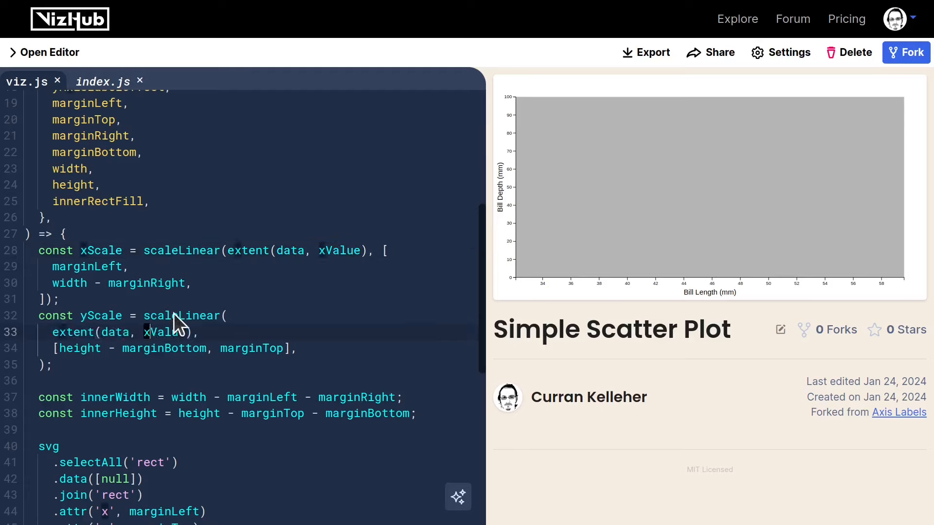
pyautogui.write('yValue), [')
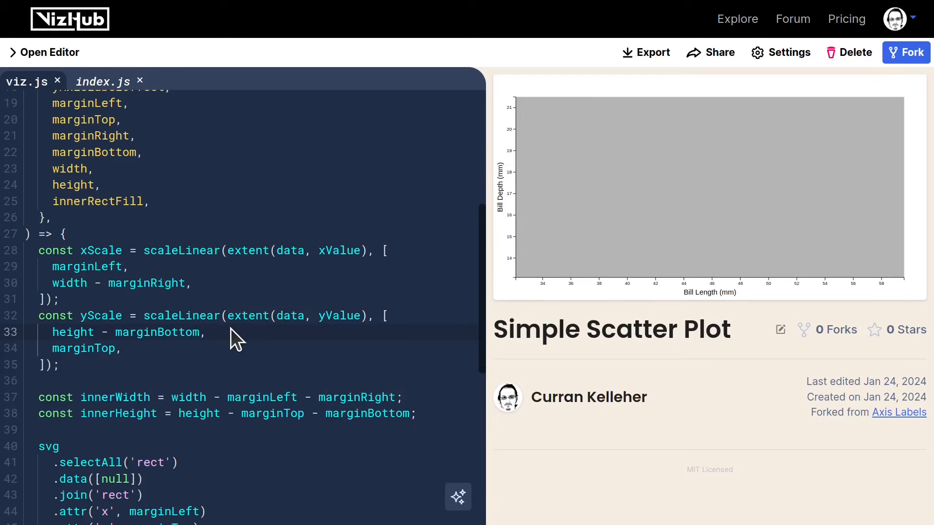
# Start a // Circles section joining a radius-5 circle to each data row.
pyautogui.scroll(-3)
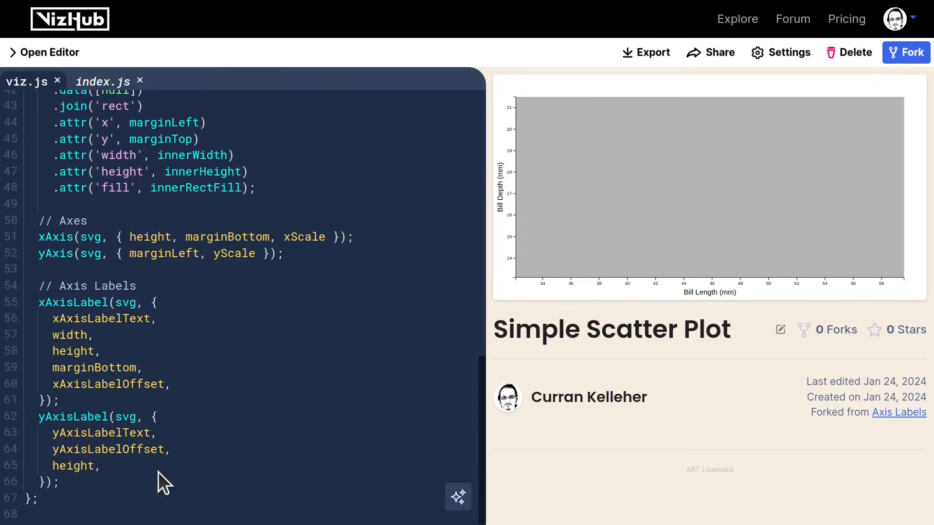
pyautogui.write('// Circles')
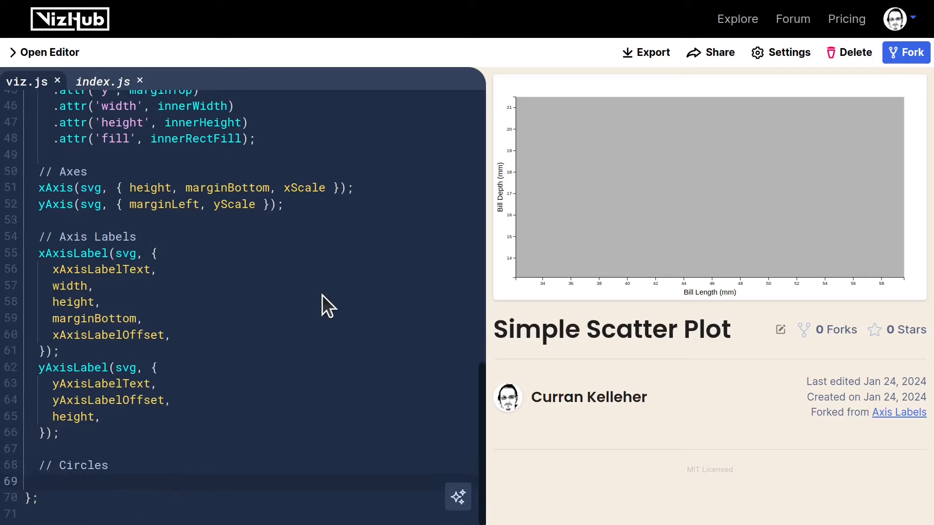
pyautogui.moveTo(90, 485)
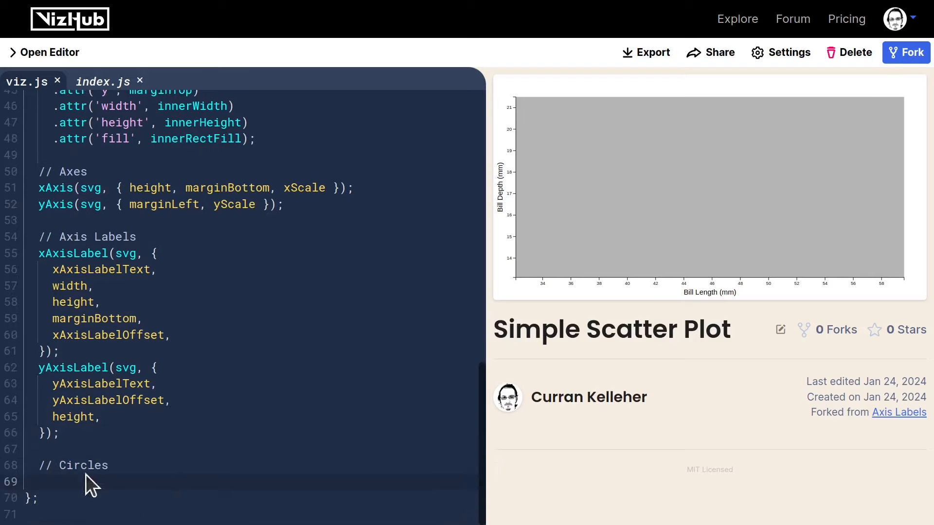
pyautogui.scroll(-3)
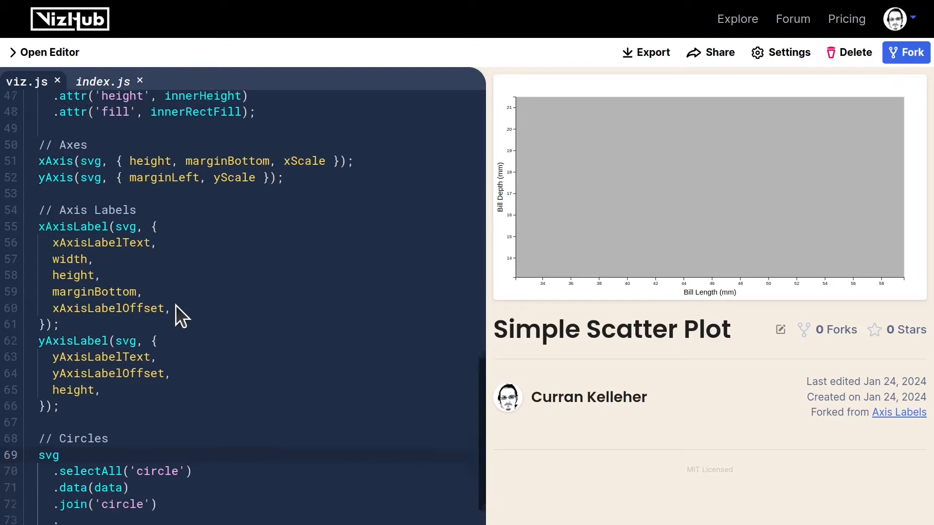
pyautogui.scroll(-3)
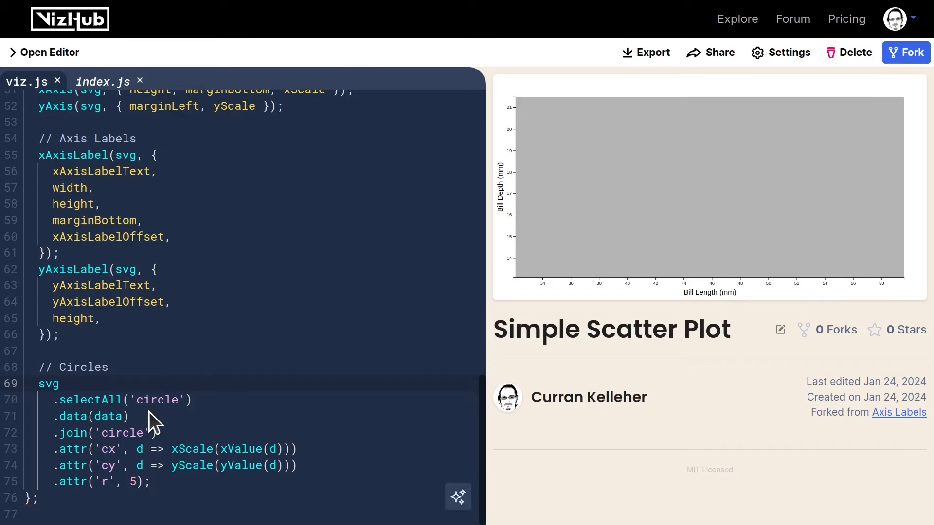
pyautogui.moveTo(123, 461)
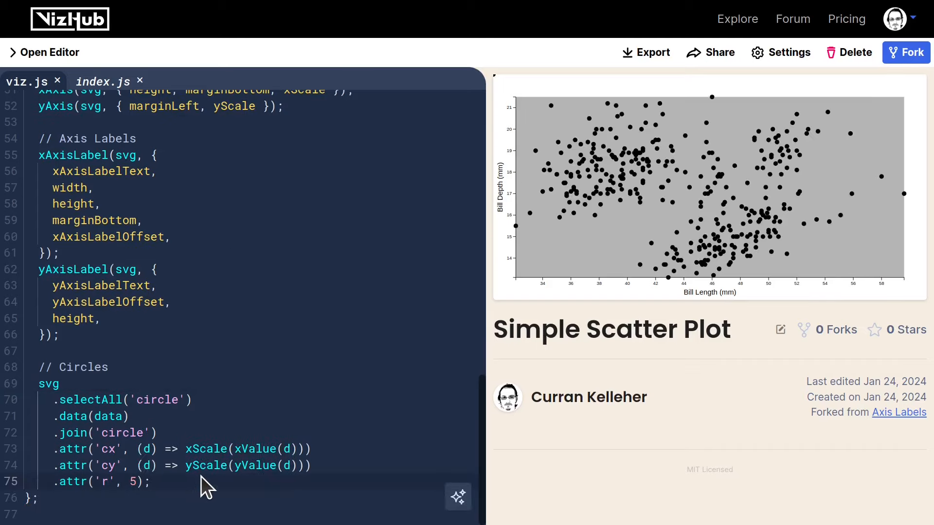
pyautogui.moveTo(874, 138)
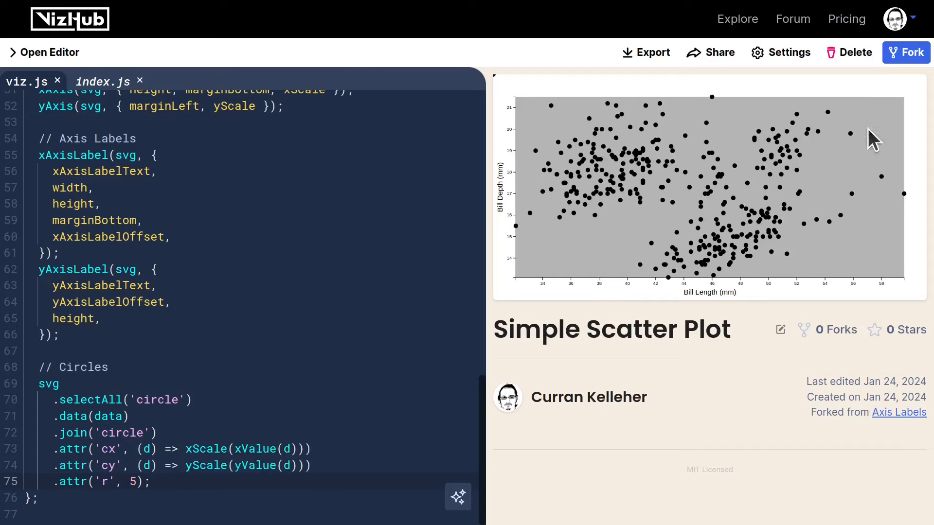
pyautogui.moveTo(702, 249)
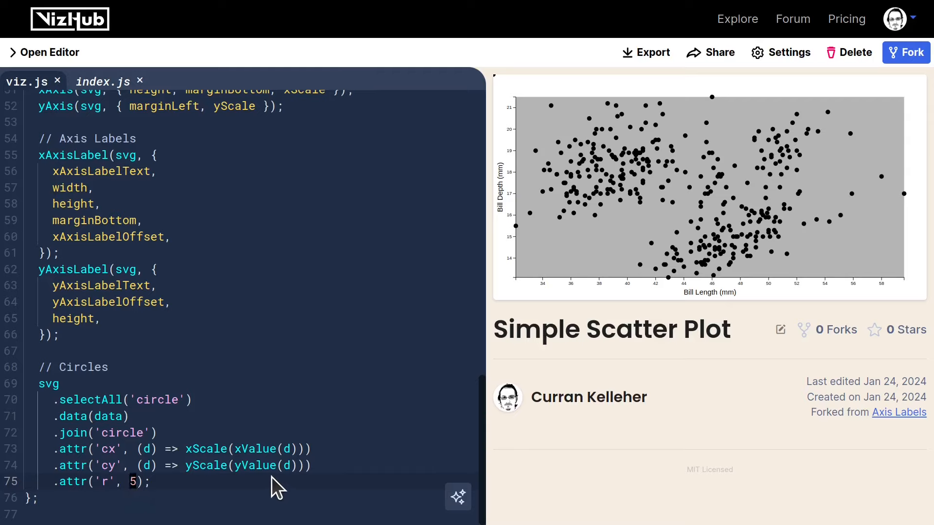
# Add a circleRadius parameter to viz.js and use it for the circle radius.
pyautogui.write('circleRadius')
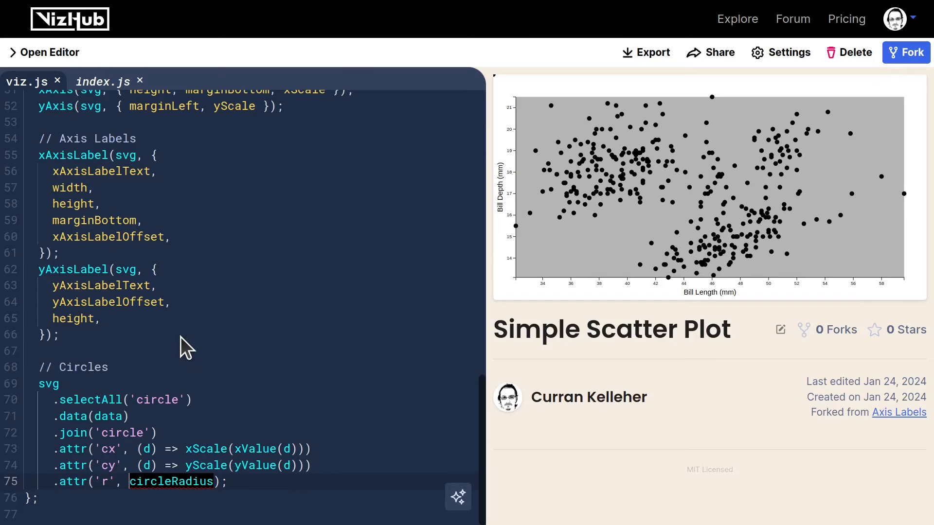
pyautogui.scroll(3)
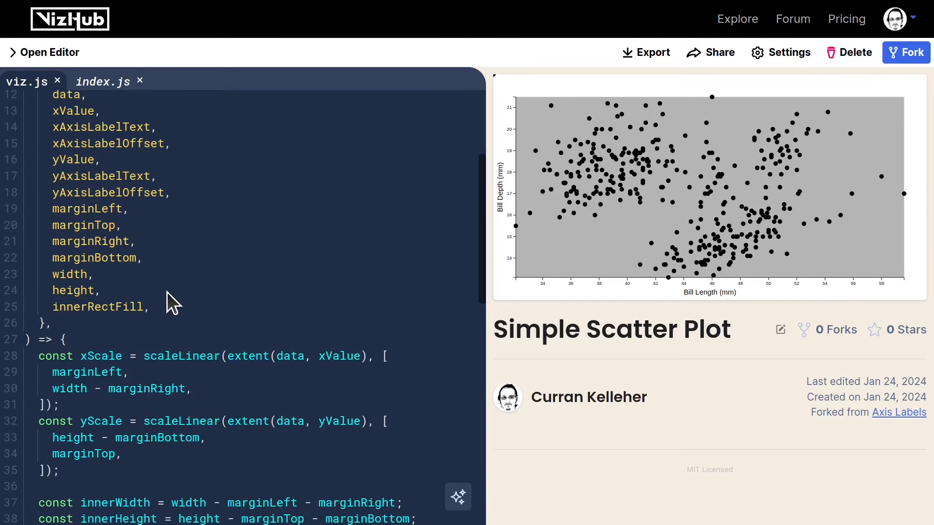
pyautogui.write('circleRadius')
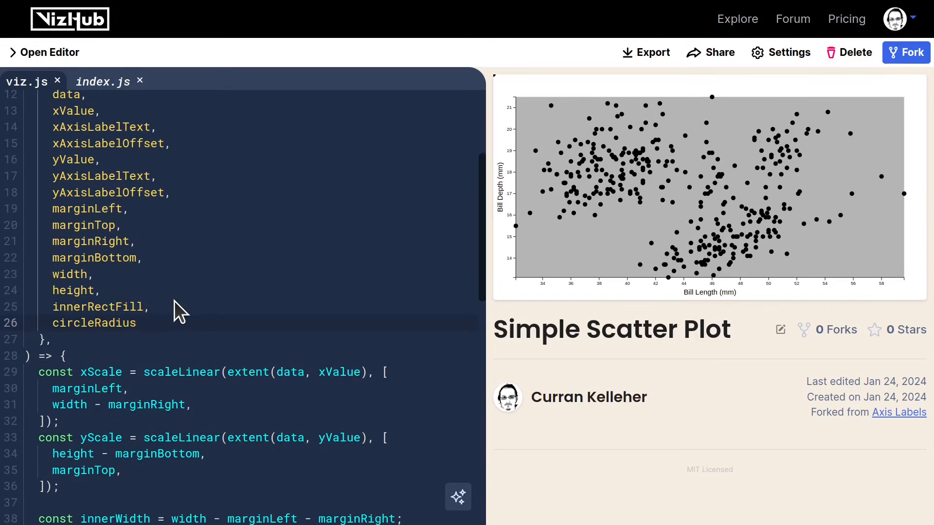
# Pass circleRadius: 5 in the viz call options in index.js.
pyautogui.click(105, 82)
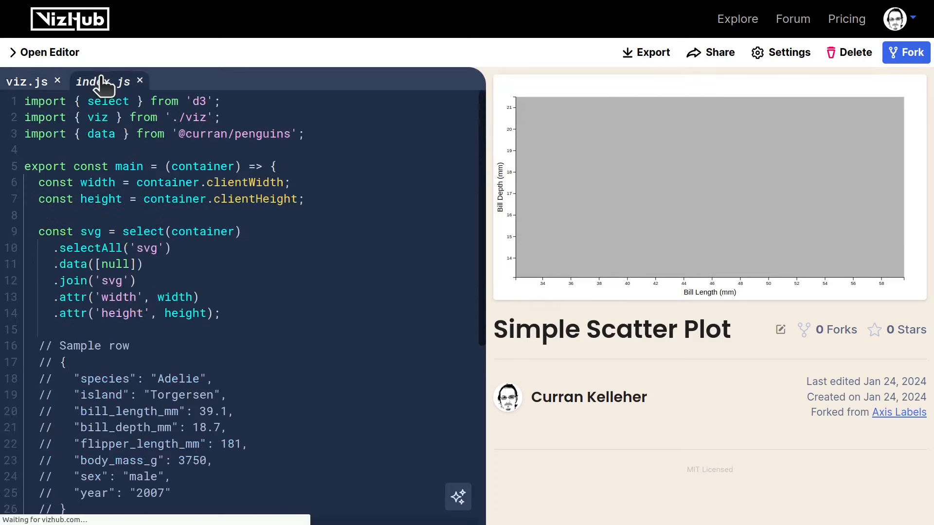
pyautogui.scroll(-3)
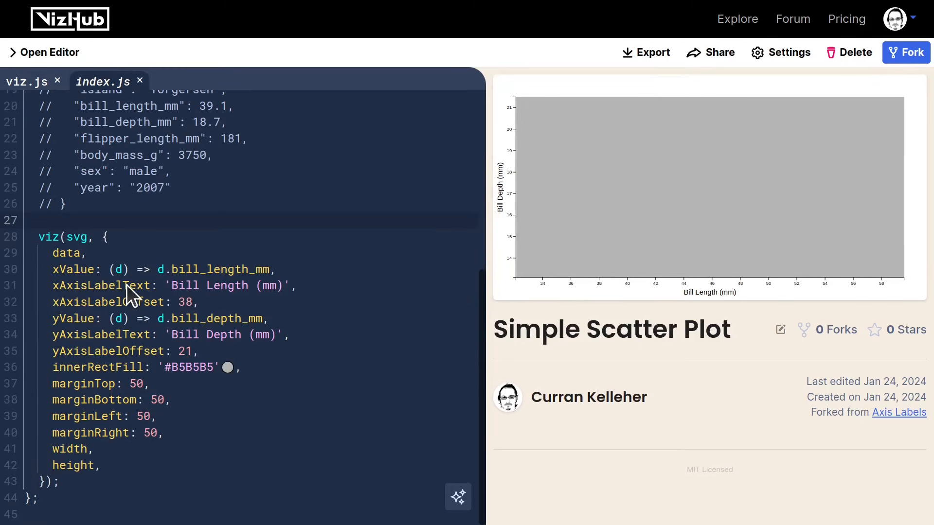
pyautogui.write('circleRadius')
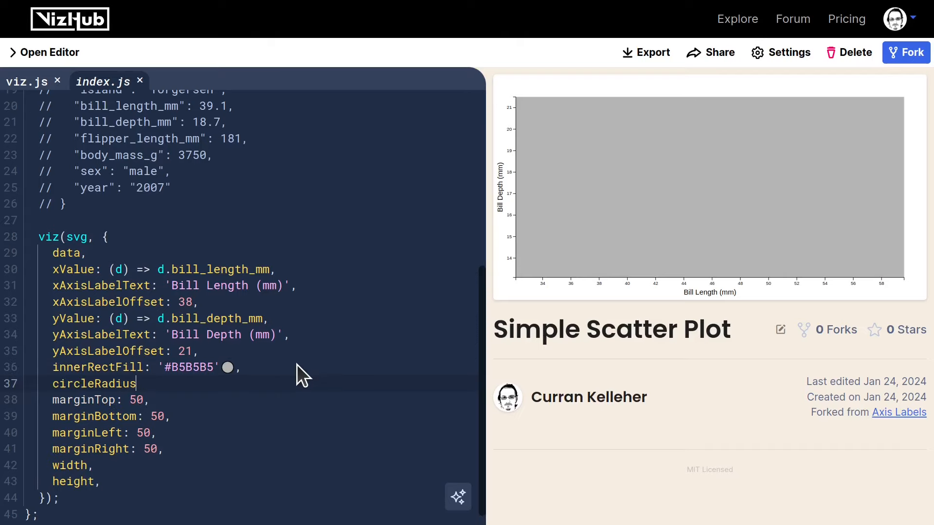
pyautogui.write(':5')
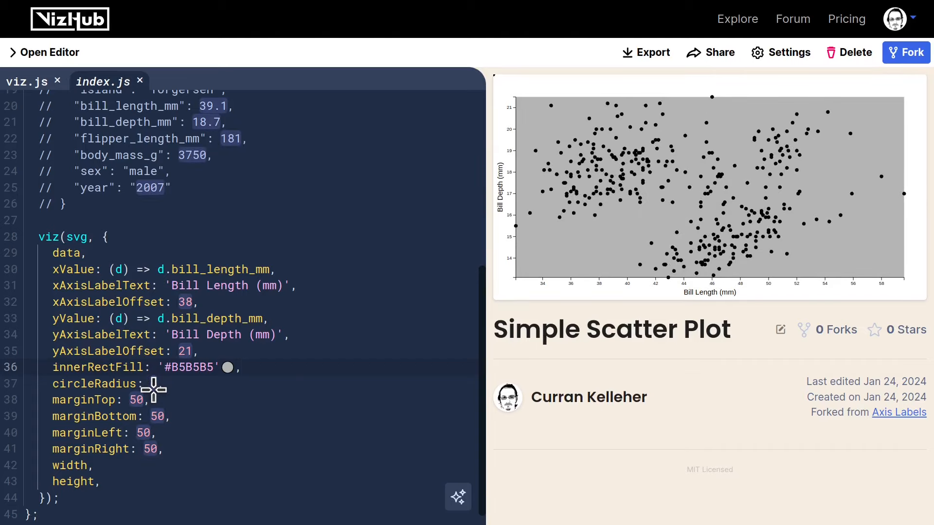
# Try several circleRadius values, ending with a fraction over 100.
pyautogui.write('4')
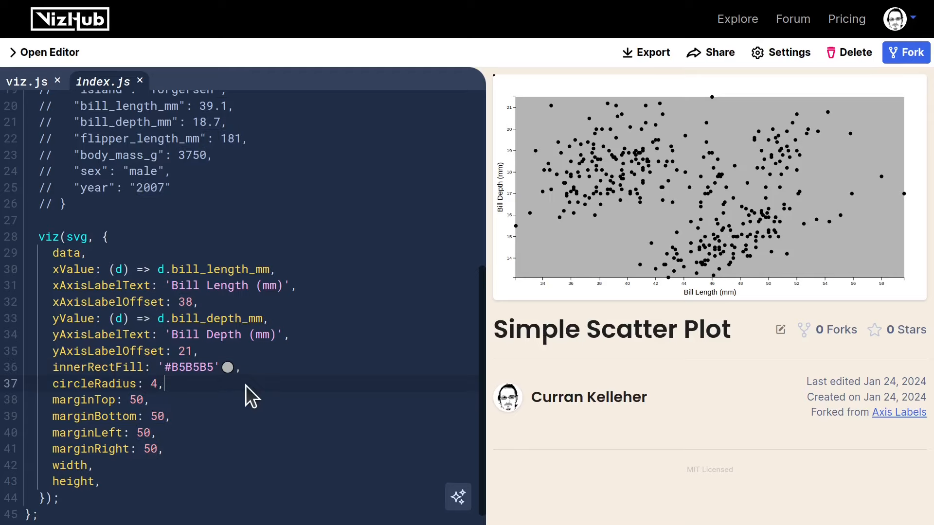
pyautogui.write('10')
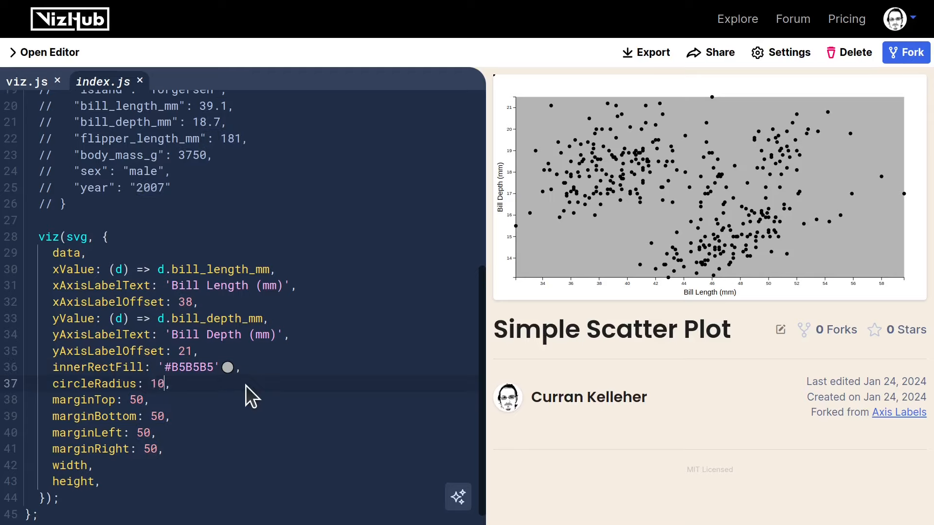
pyautogui.write('/10')
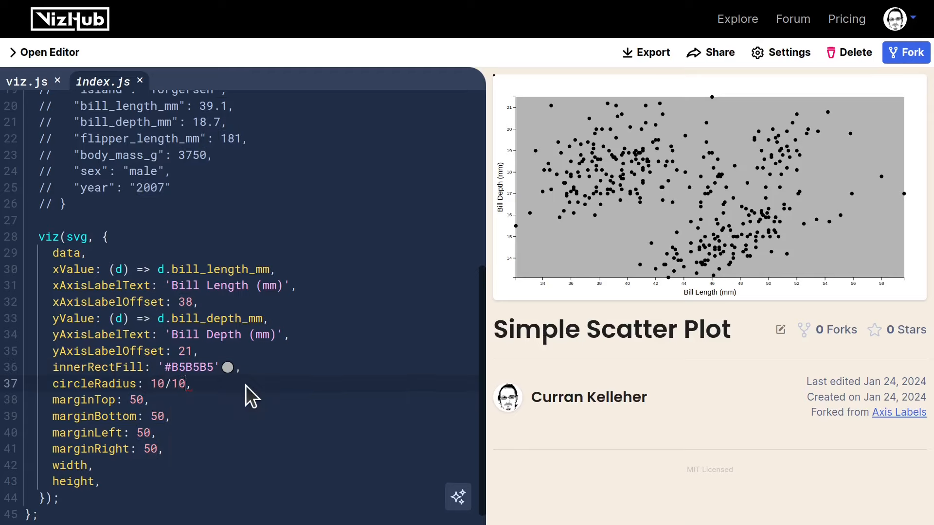
pyautogui.write('4 / 100')
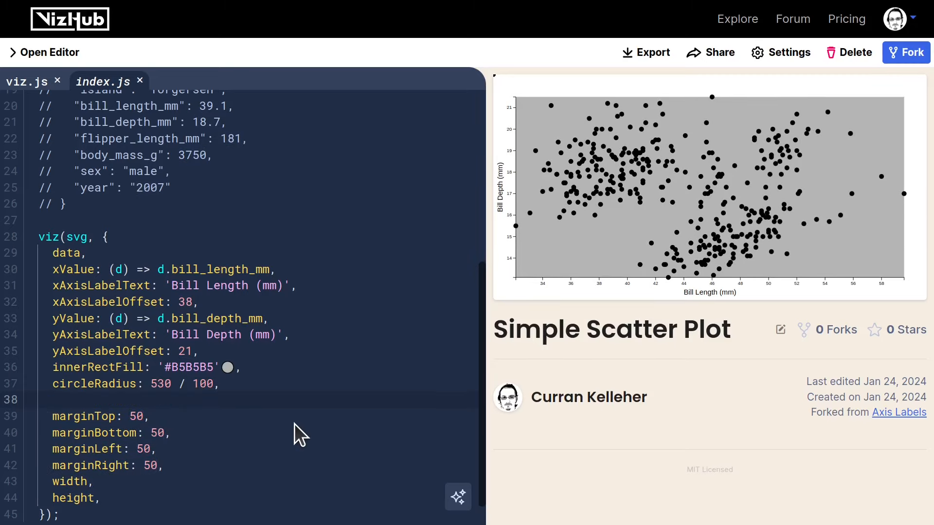
# Add circleOpacity: 500/100 to the viz options in index.js.
pyautogui.write('circle')
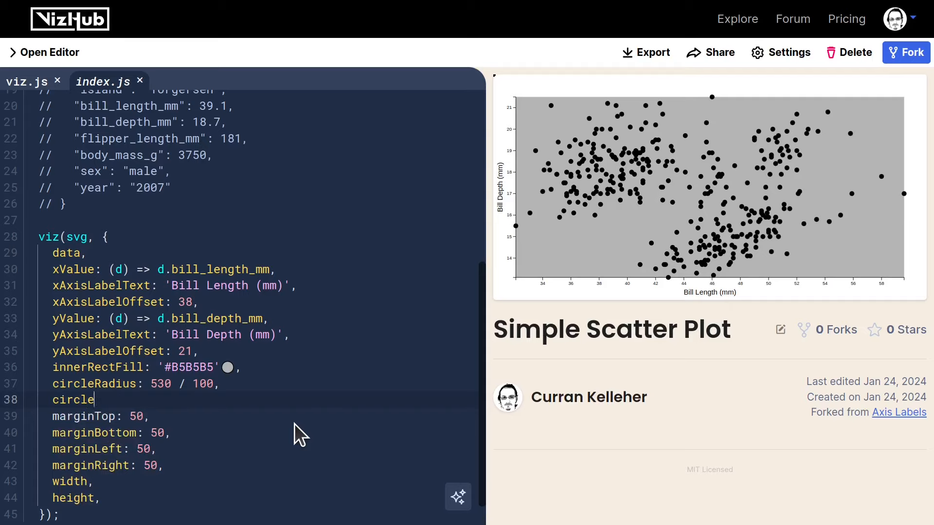
pyautogui.write('Opa')
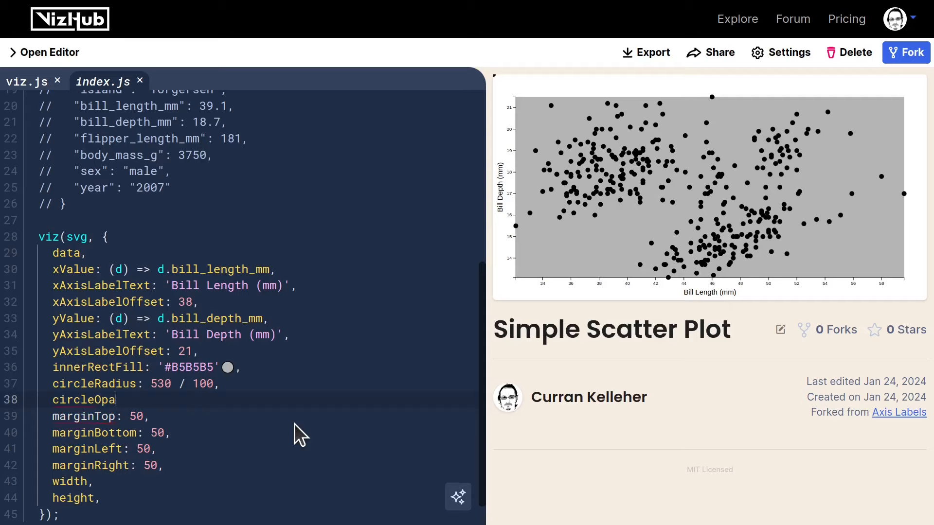
pyautogui.write('city: 500/100')
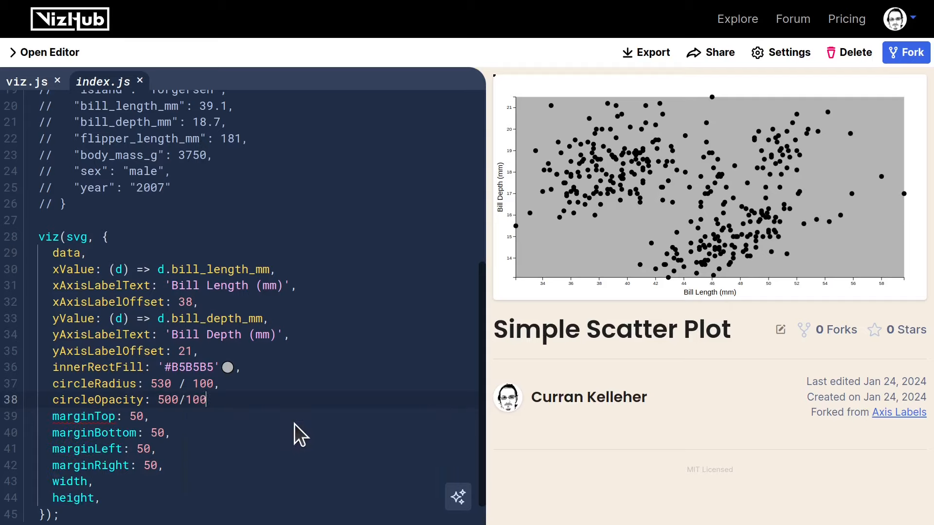
# Apply .attr('opacity', circleOpacity) to the circles in viz.js.
pyautogui.click(27, 82)
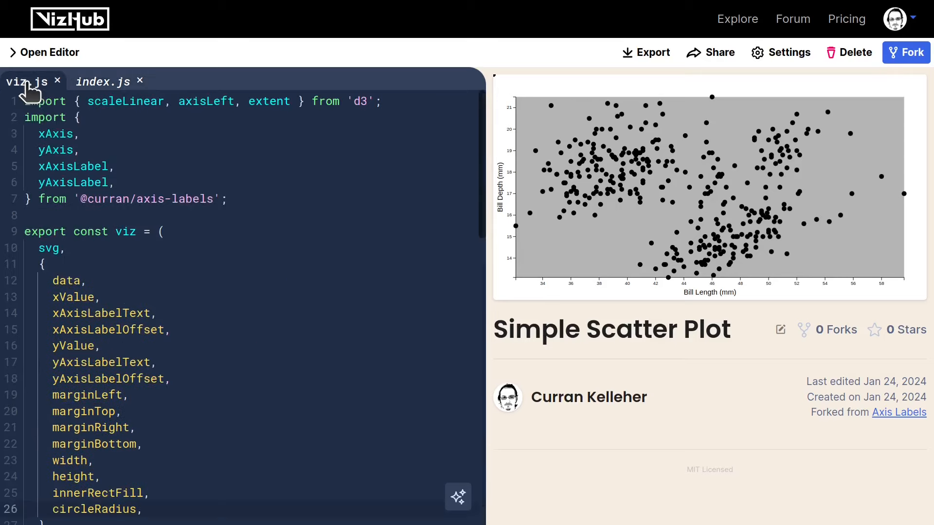
pyautogui.scroll(-3)
pyautogui.write('circleOpacity,')
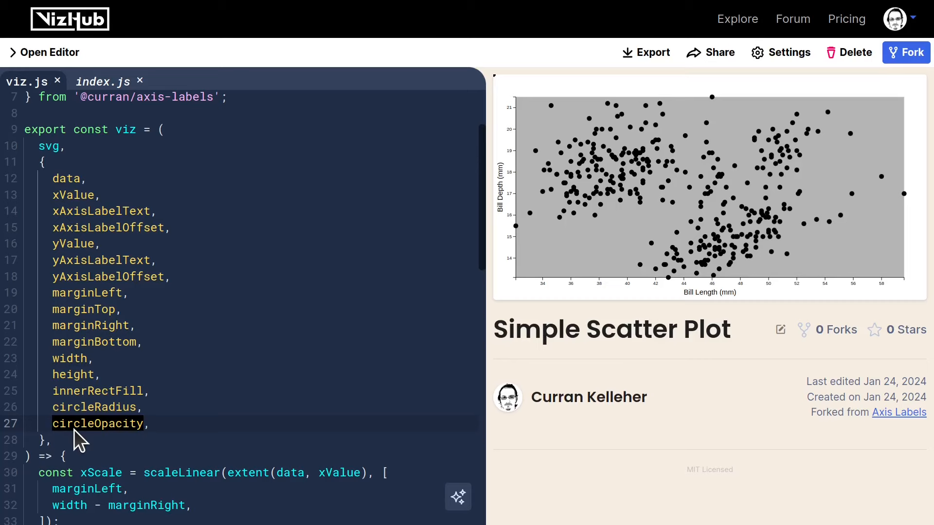
pyautogui.scroll(-3)
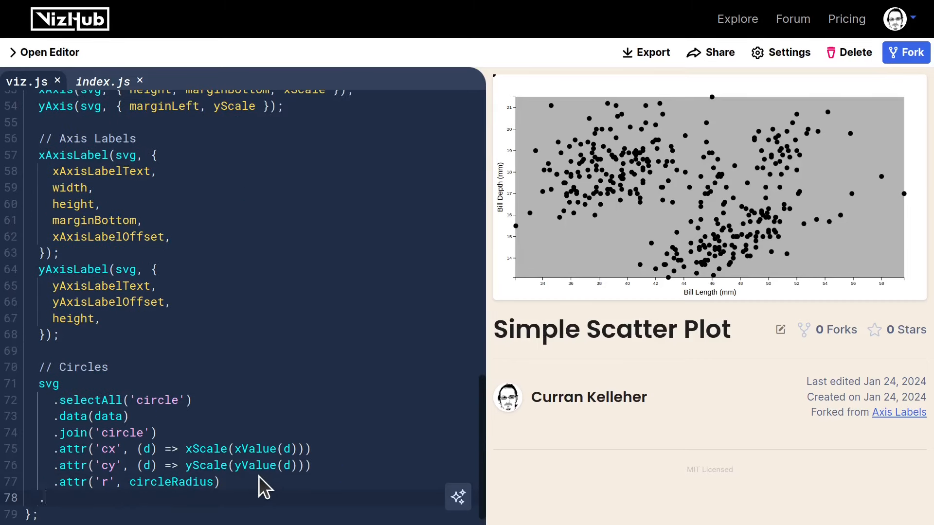
pyautogui.write(".attr('op")
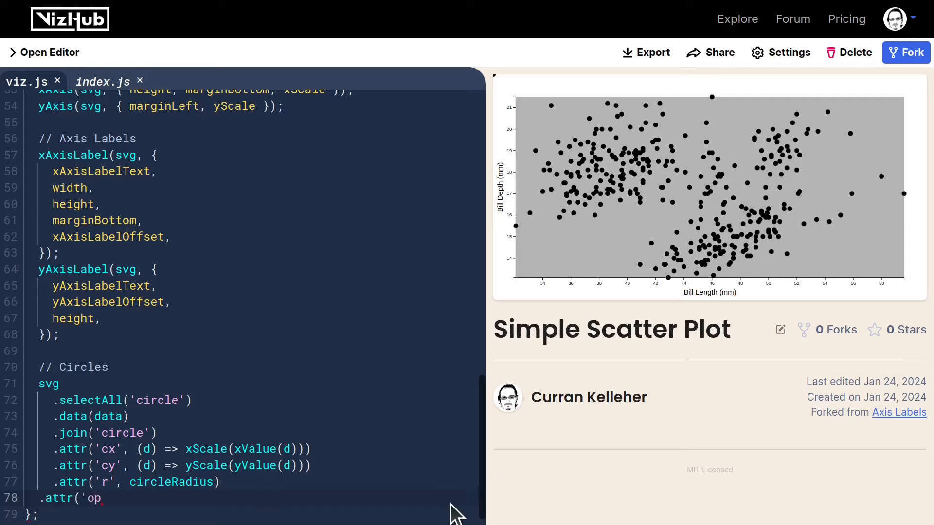
pyautogui.write("acity', circleOpacity);")
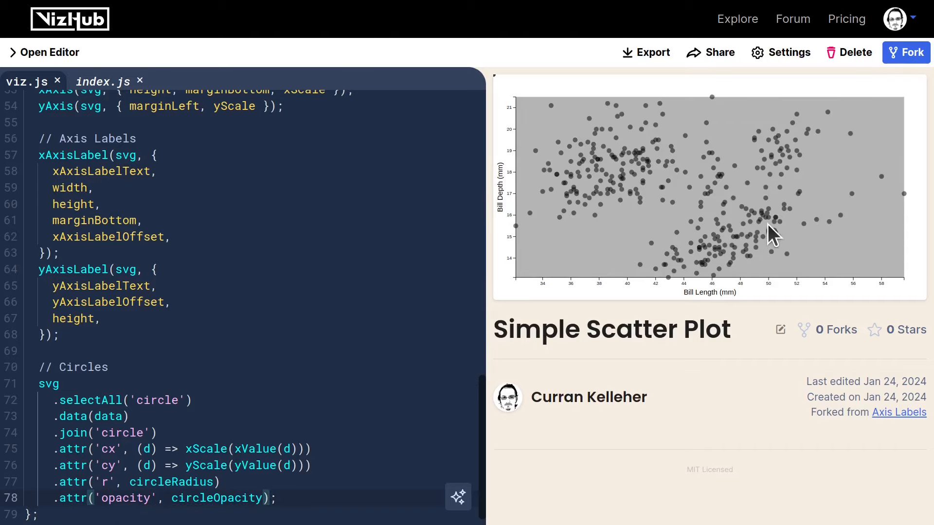
# Adjust circleRadius and circleOpacity in index.js toward 772 / 100 and 453 / 1000.
pyautogui.click(104, 82)
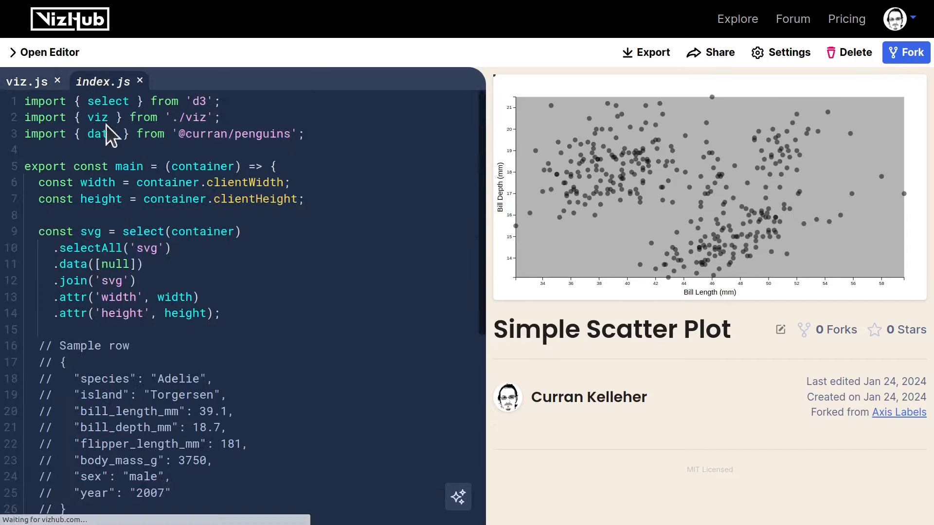
pyautogui.scroll(-3)
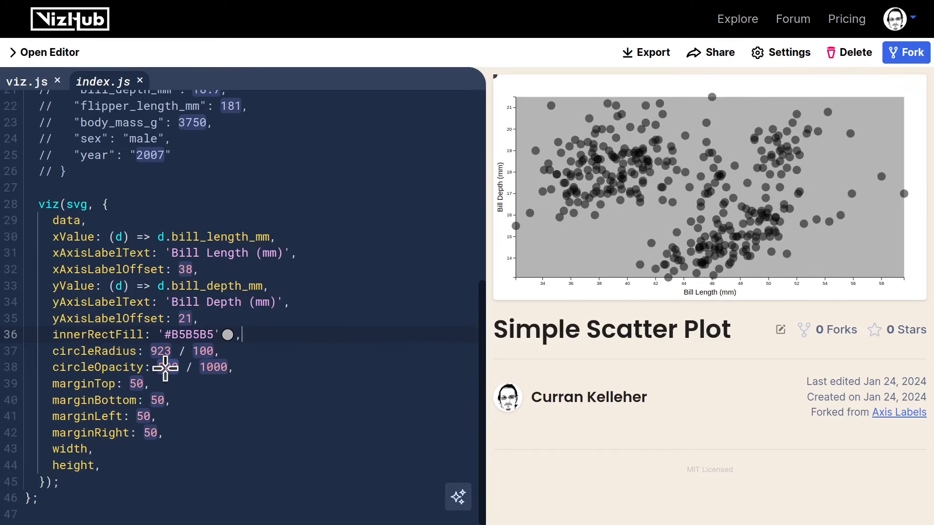
pyautogui.write('621')
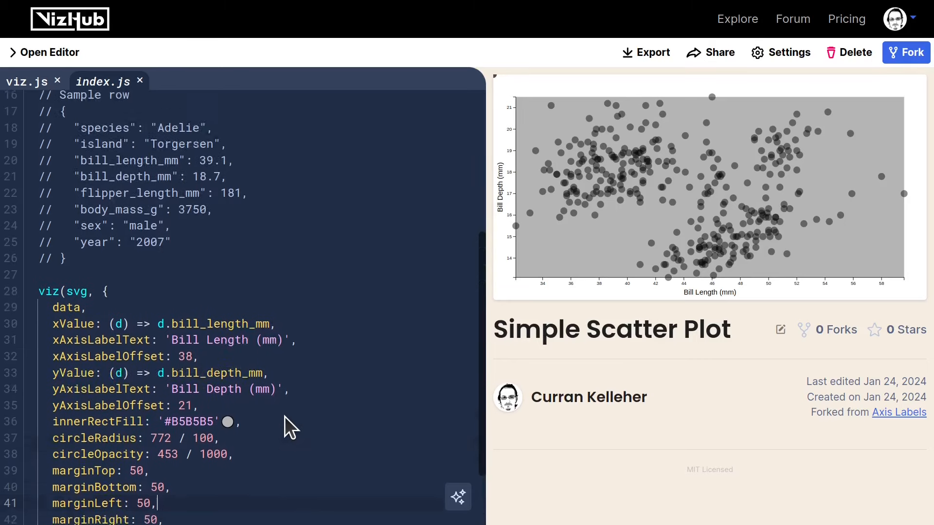
# Scroll to the xValue and yValue accessors in index.js.
pyautogui.scroll(3)
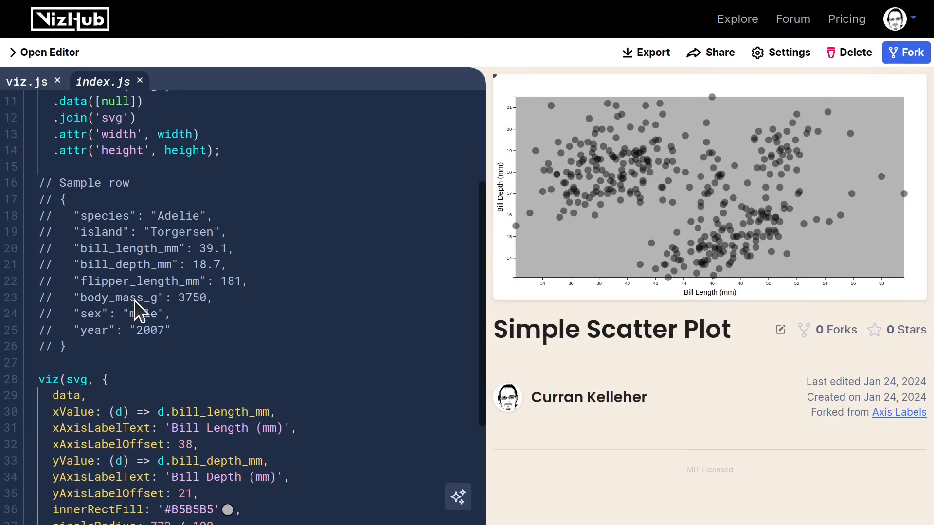
pyautogui.scroll(-3)
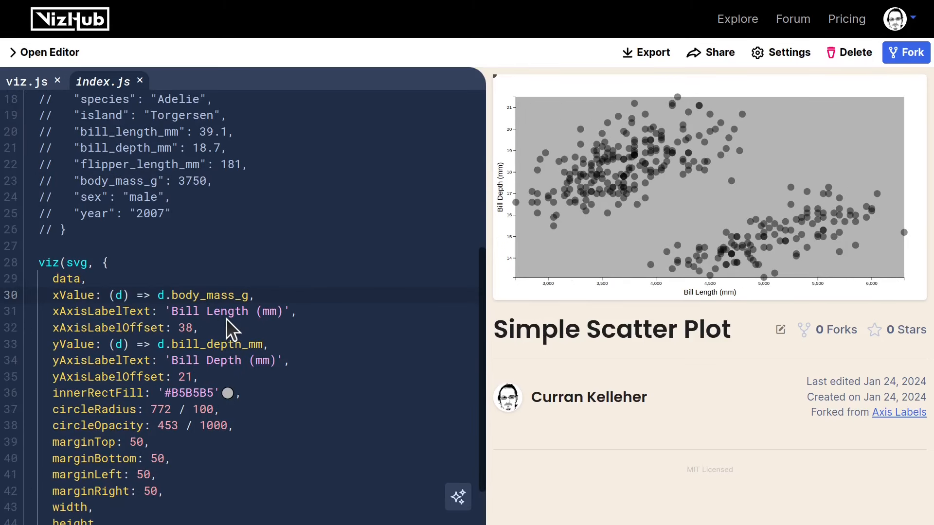
pyautogui.moveTo(153, 312)
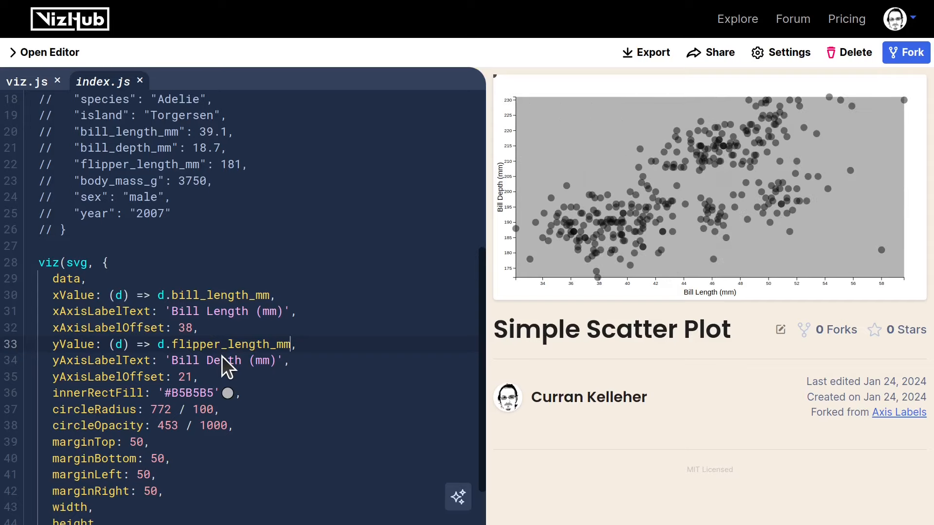
pyautogui.moveTo(208, 366)
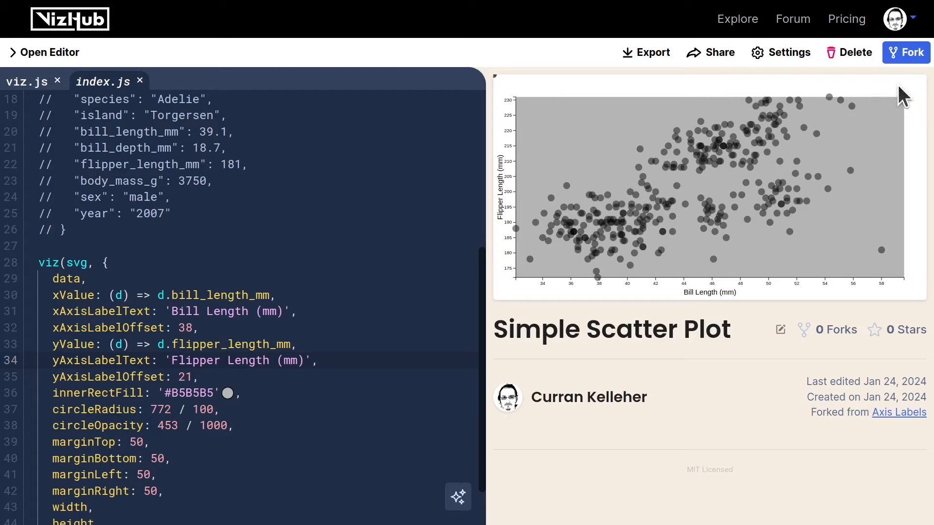
pyautogui.moveTo(646, 127)
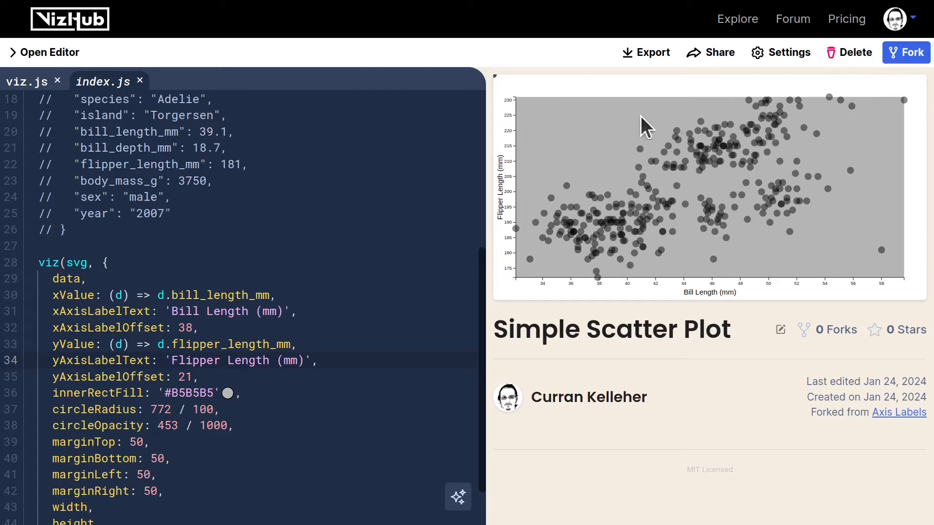
pyautogui.scroll(-3)
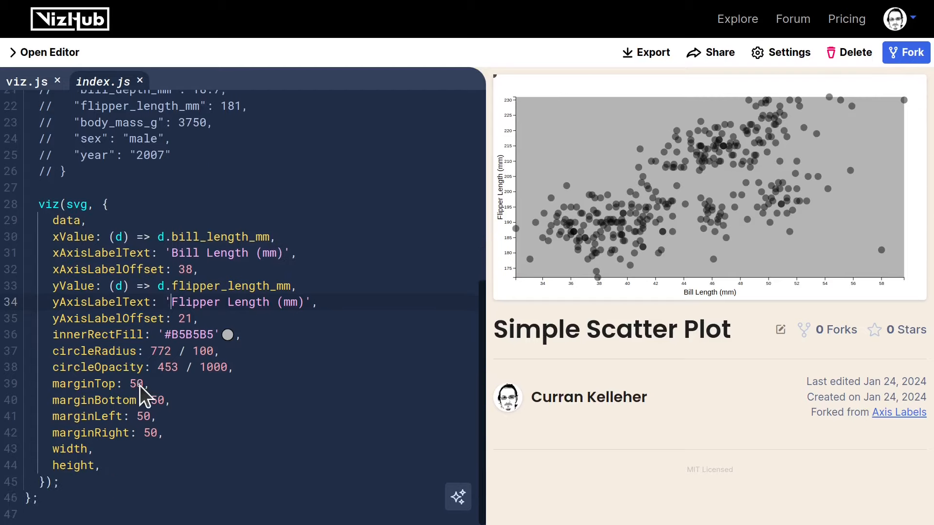
pyautogui.write('3')
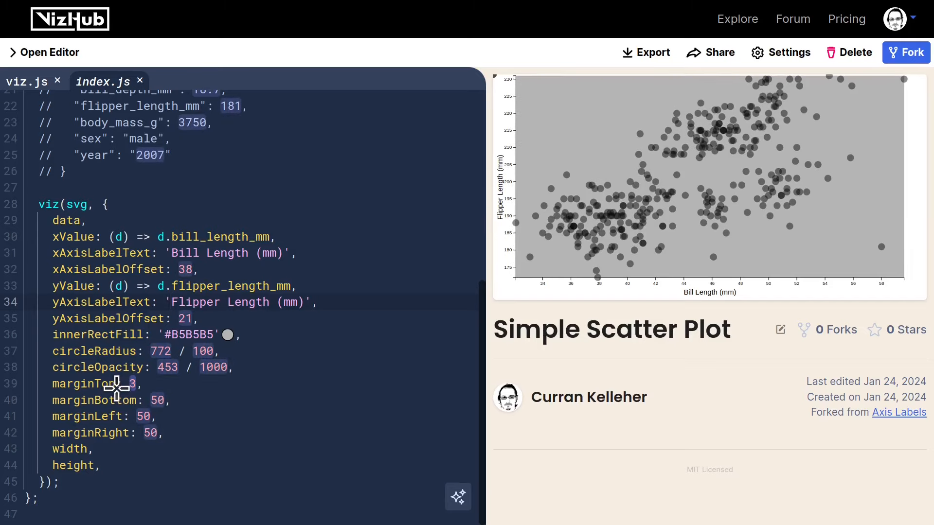
pyautogui.write('12')
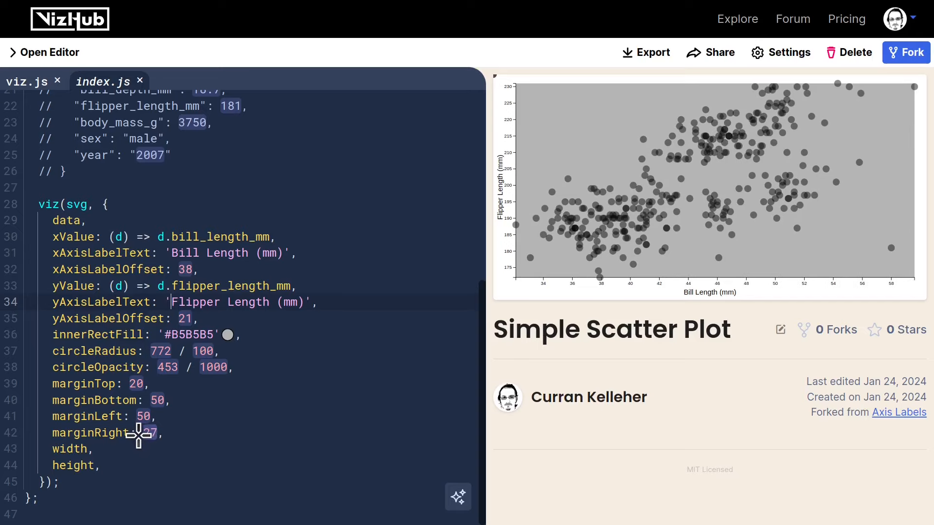
pyautogui.write('21')
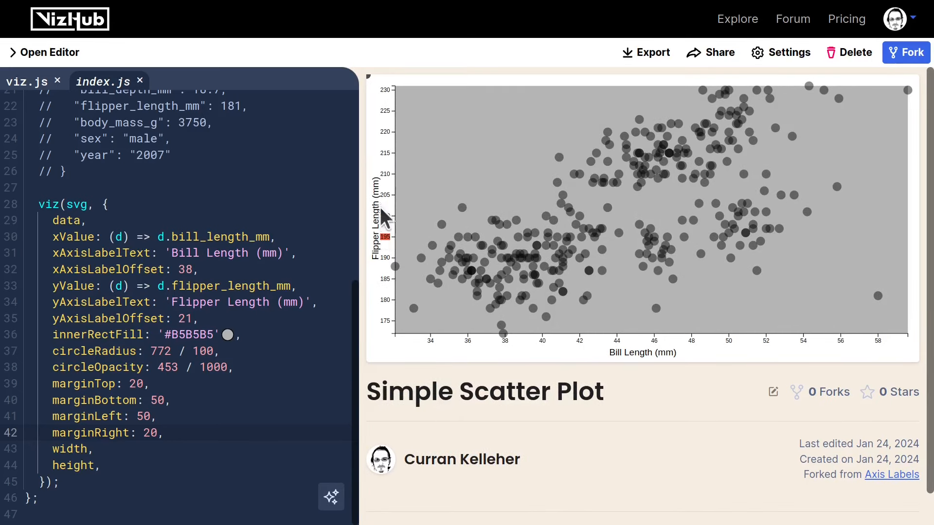
pyautogui.moveTo(266, 363)
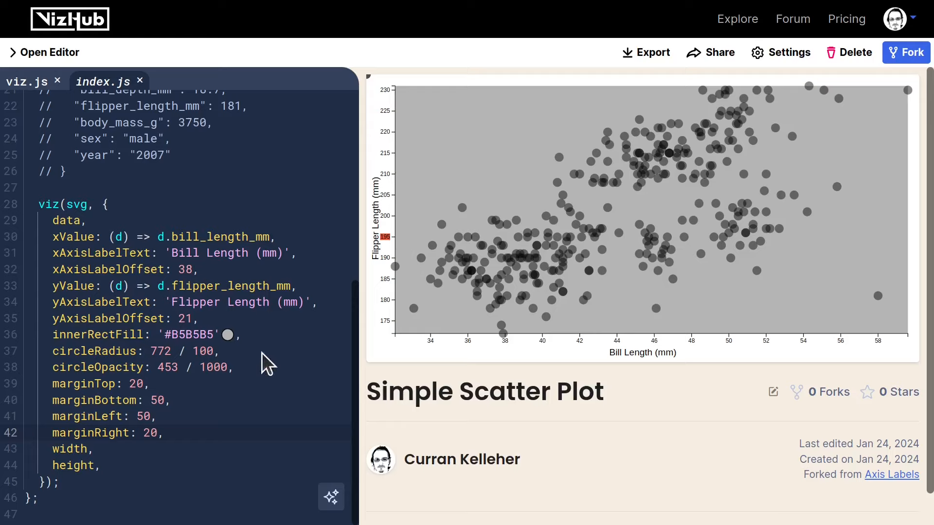
pyautogui.moveTo(190, 319)
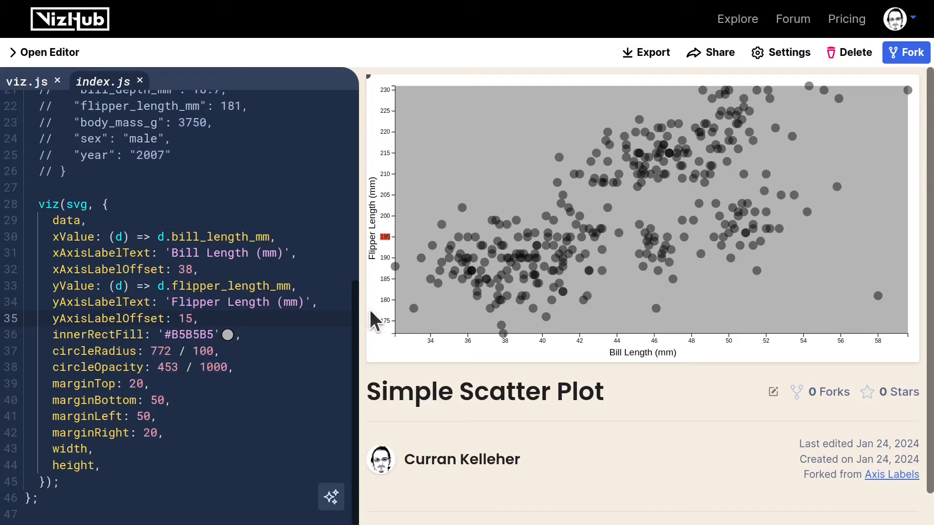
pyautogui.moveTo(304, 342)
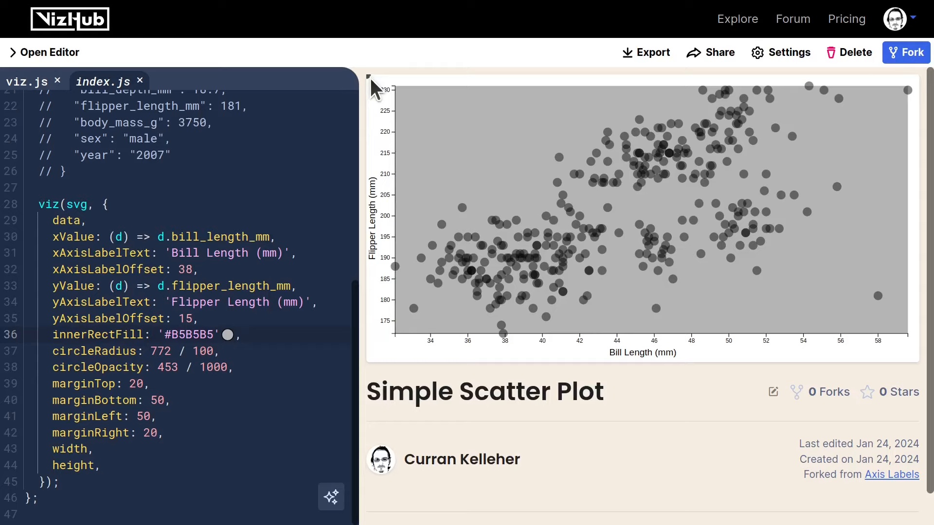
pyautogui.click(238, 334)
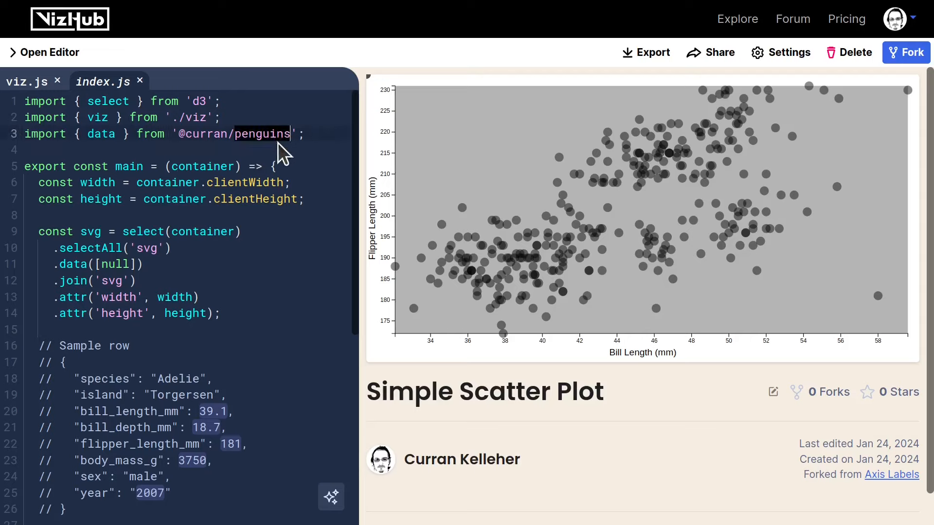
pyautogui.moveTo(304, 201)
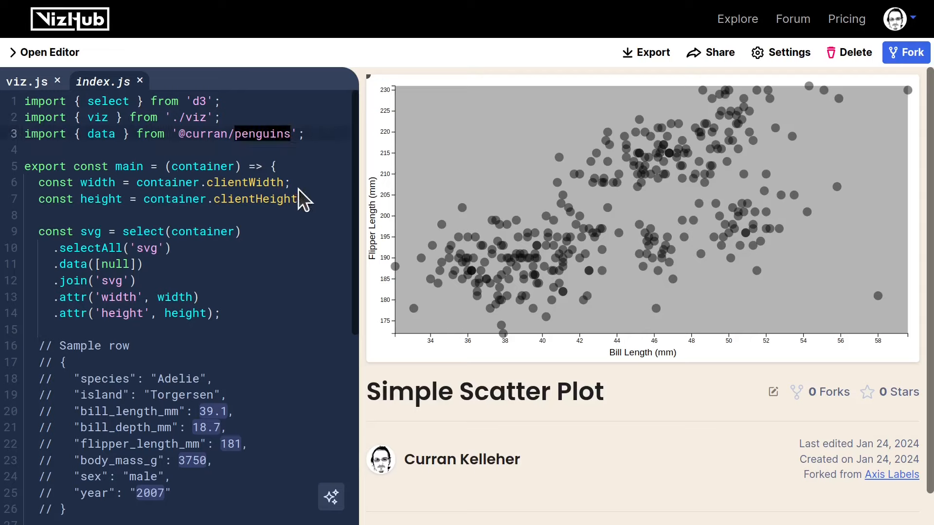
pyautogui.scroll(-3)
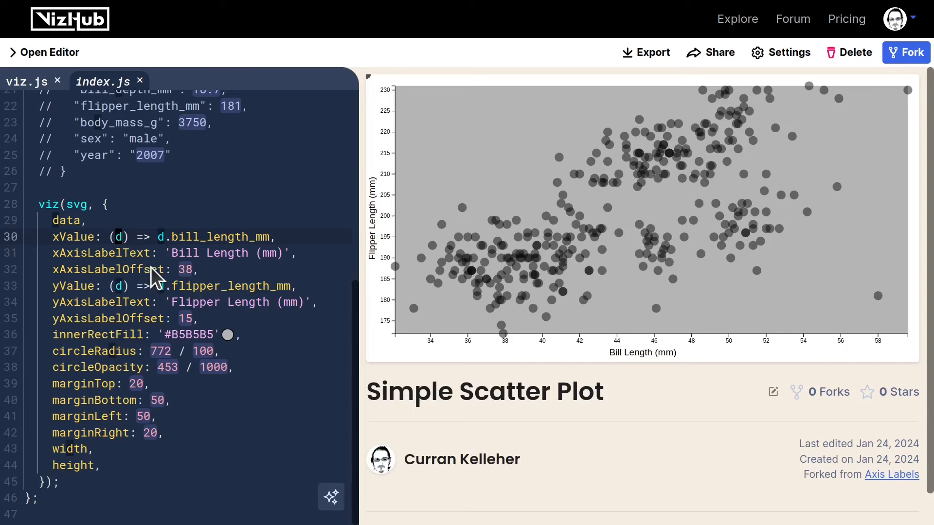
pyautogui.scroll(3)
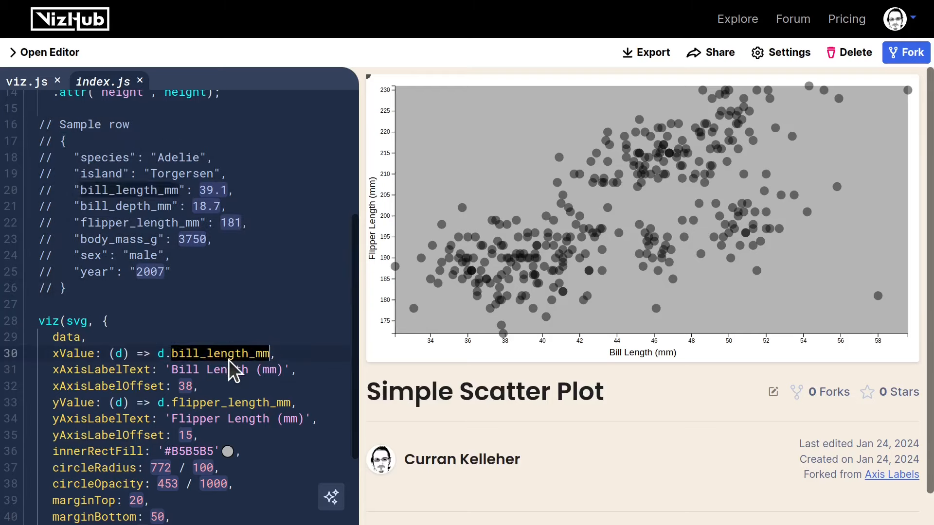
pyautogui.moveTo(239, 345)
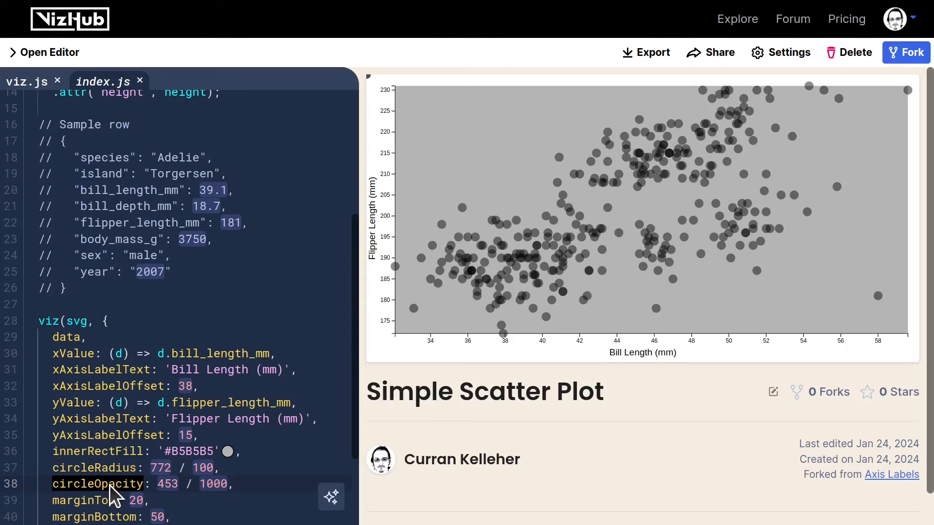
# Scroll viz.js from its parameter list to the xScale and yScale definitions.
pyautogui.scroll(3)
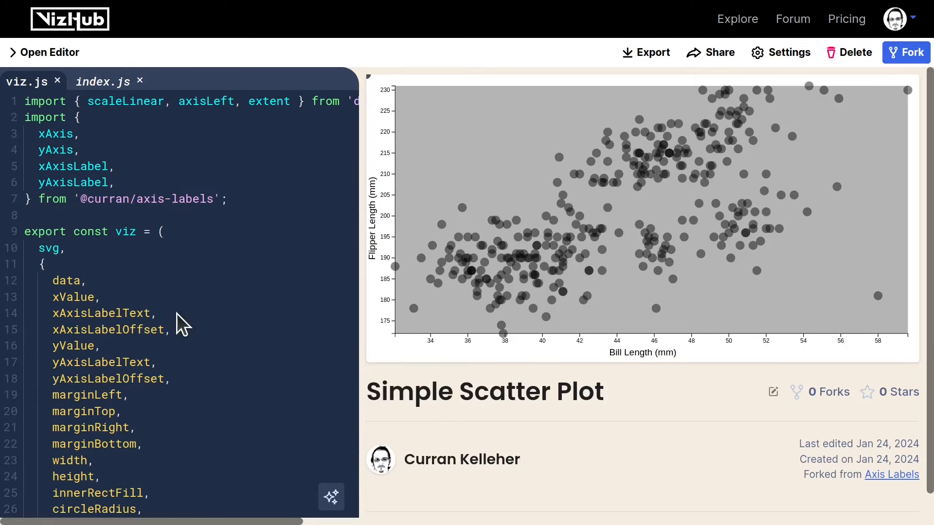
pyautogui.moveTo(252, 211)
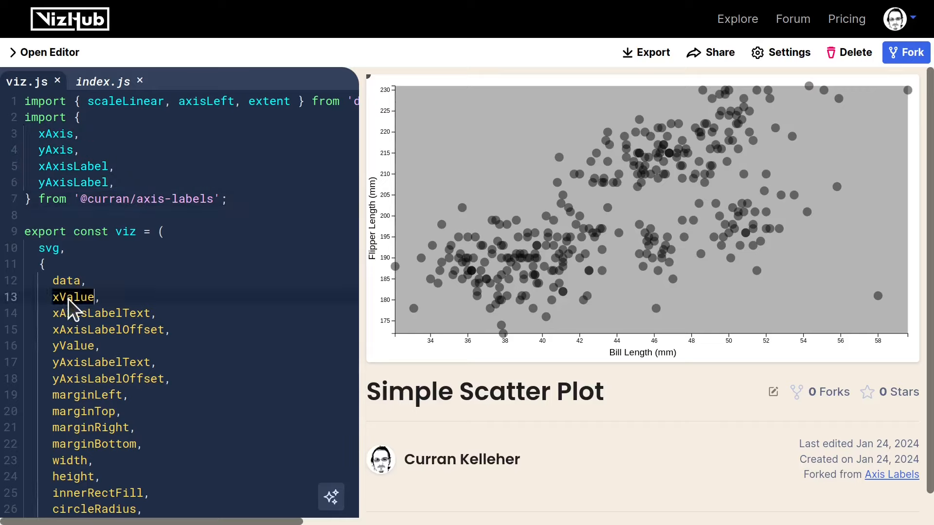
pyautogui.scroll(-3)
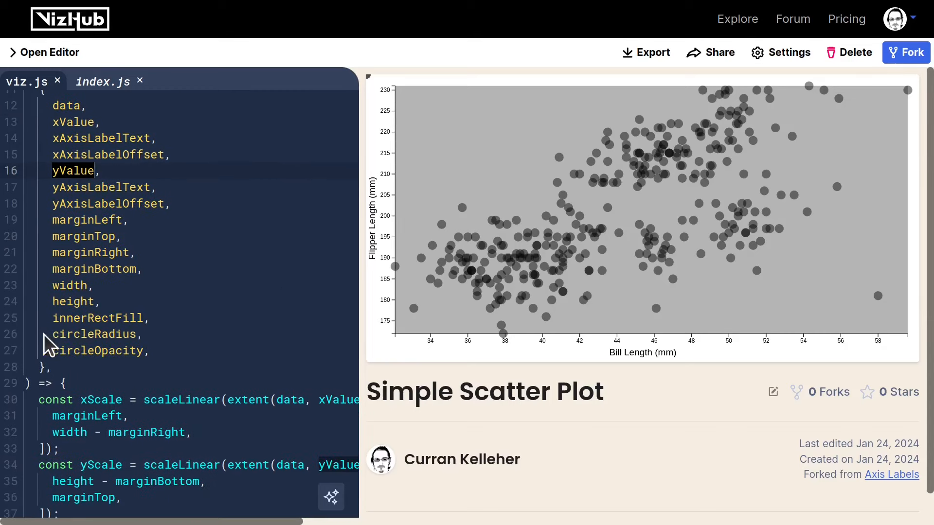
pyautogui.scroll(-3)
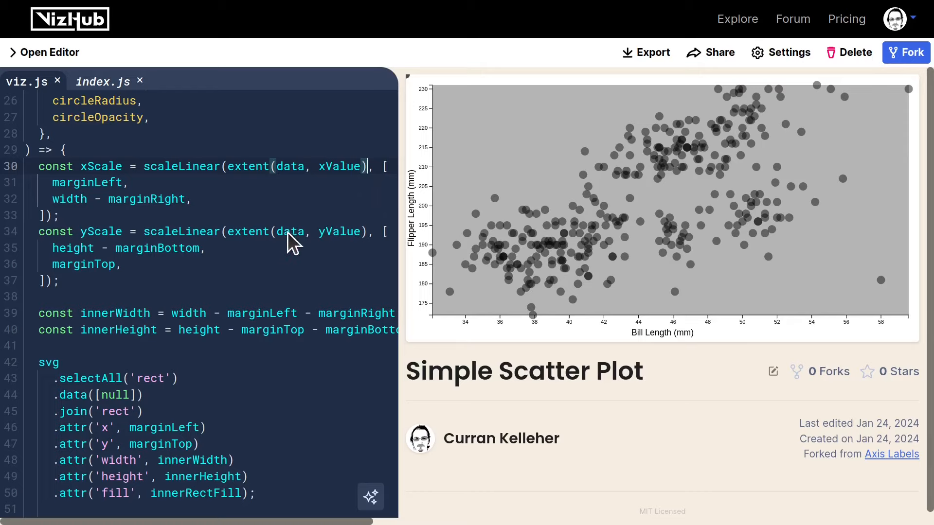
pyautogui.moveTo(253, 247)
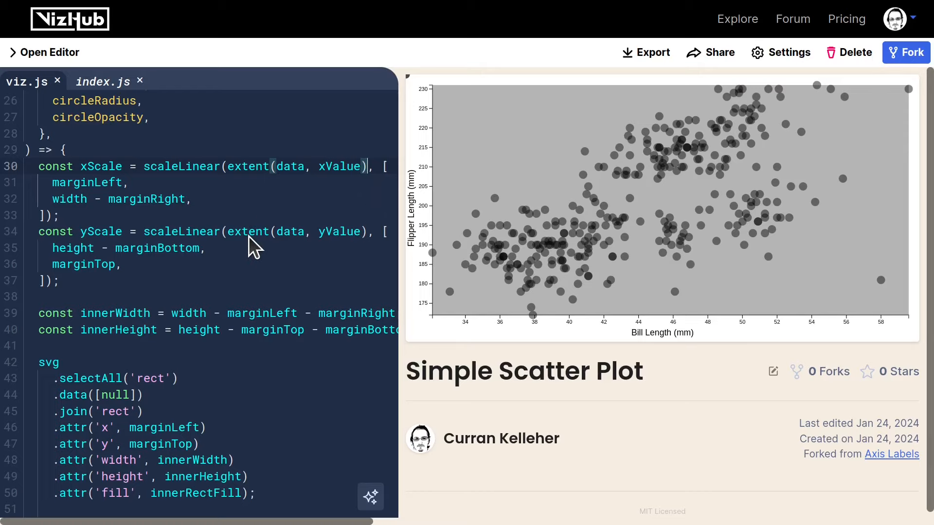
pyautogui.scroll(-3)
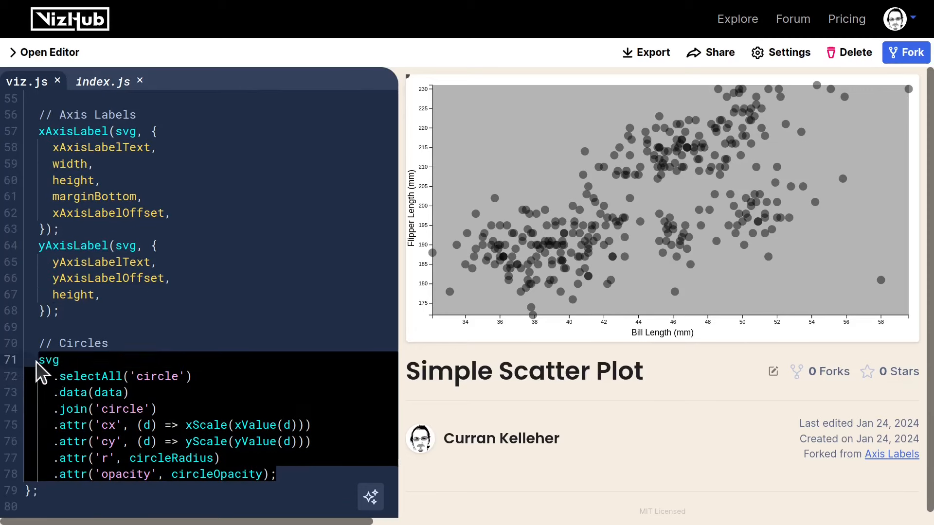
pyautogui.moveTo(287, 329)
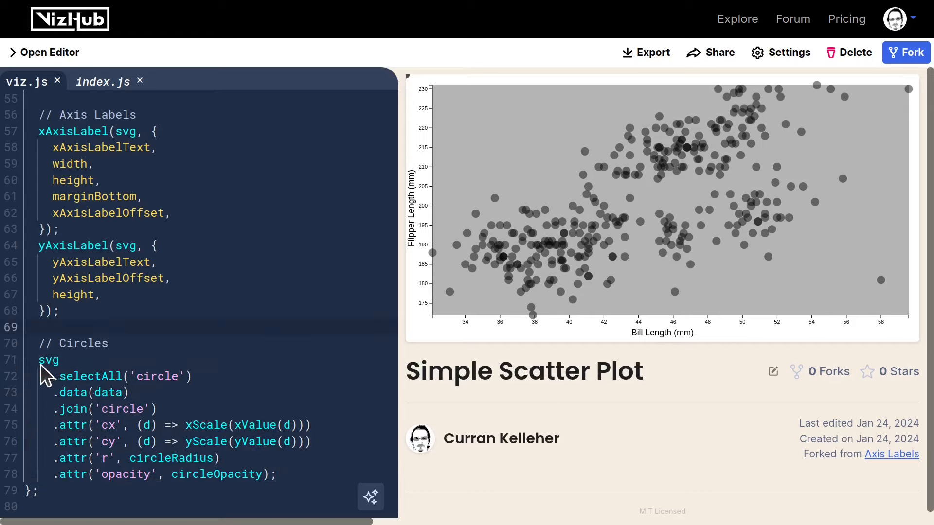
pyautogui.click(158, 375)
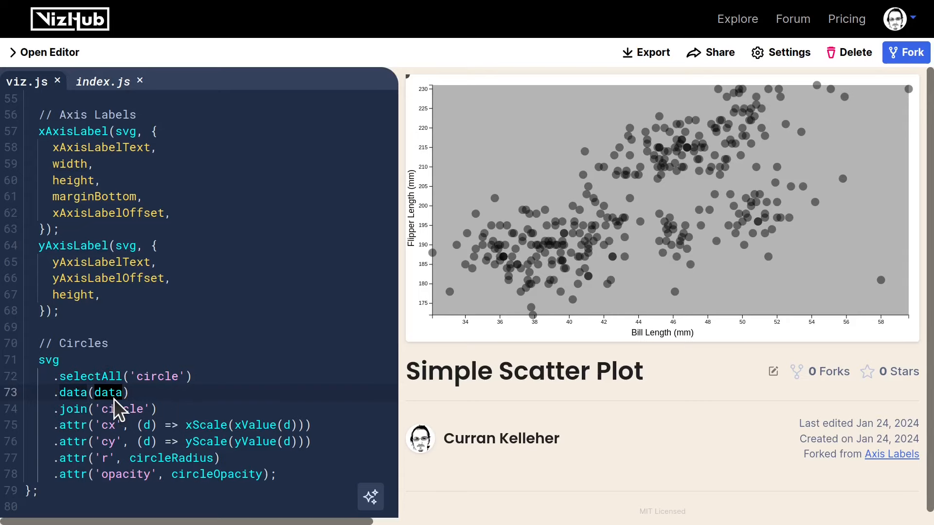
pyautogui.scroll(3)
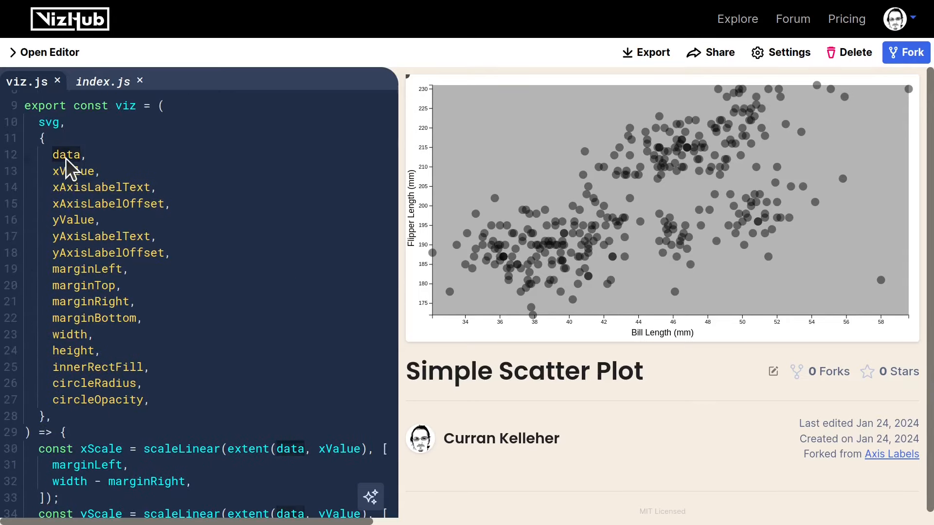
pyautogui.scroll(-3)
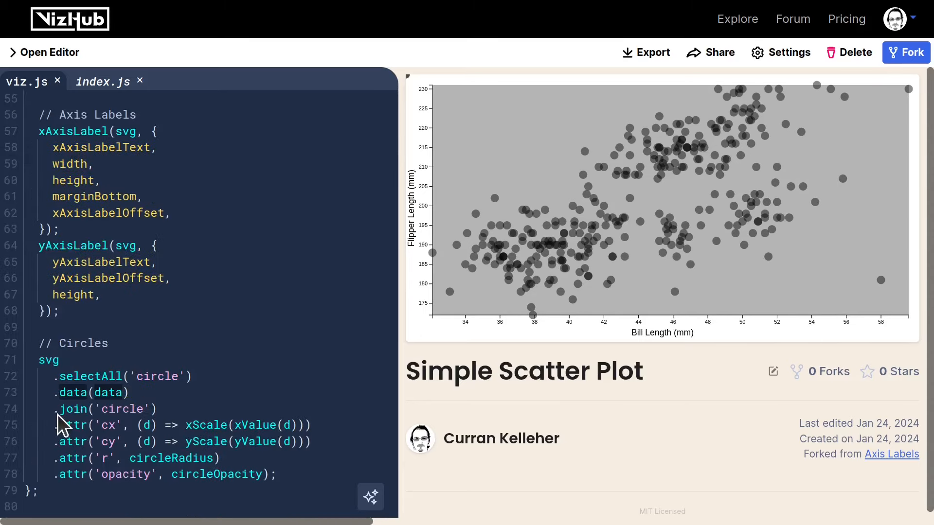
pyautogui.doubleClick(104, 409)
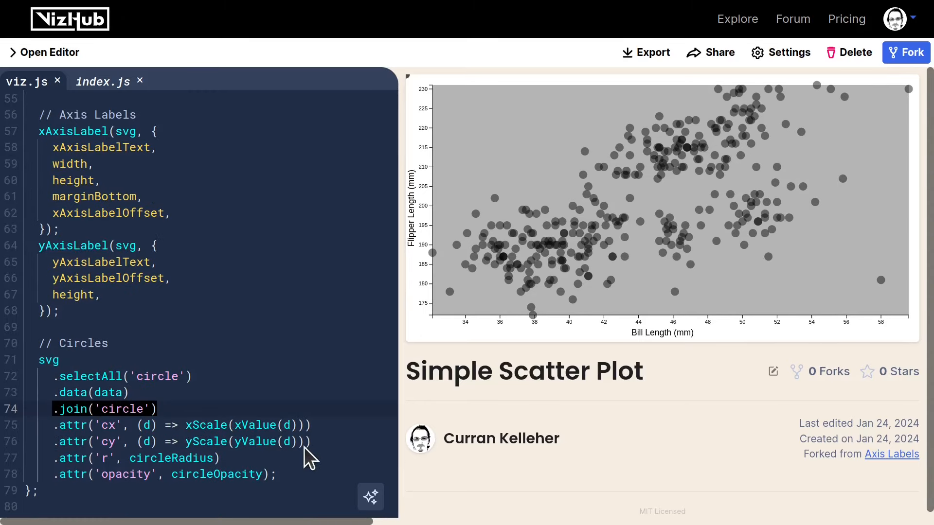
pyautogui.click(77, 442)
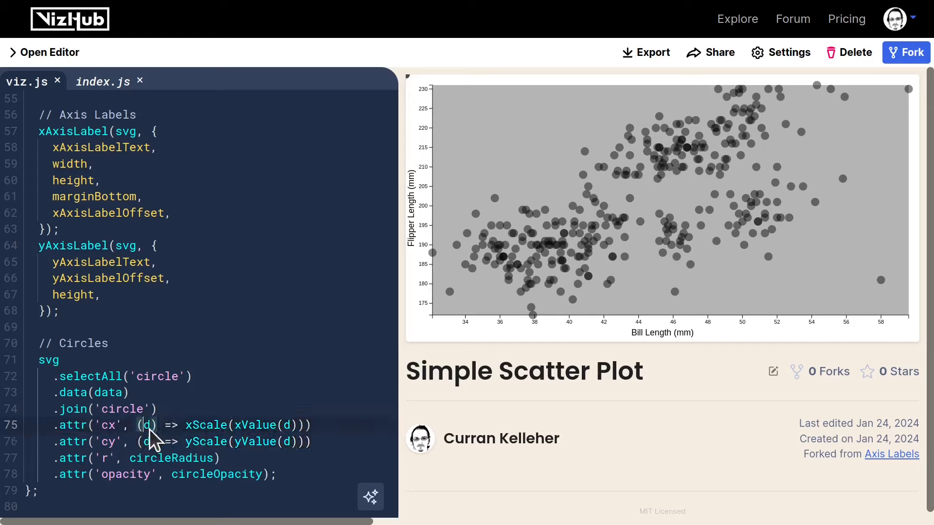
pyautogui.moveTo(237, 440)
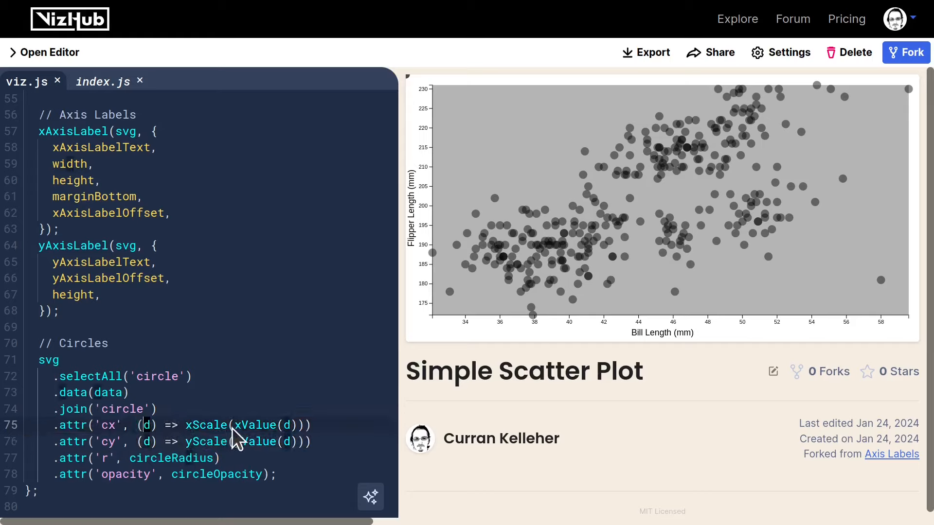
pyautogui.doubleClick(260, 425)
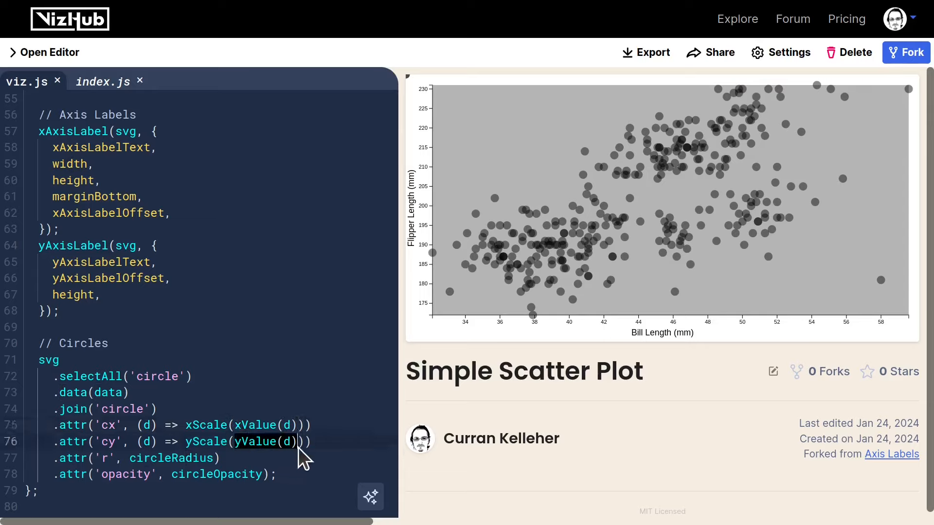
pyautogui.moveTo(328, 387)
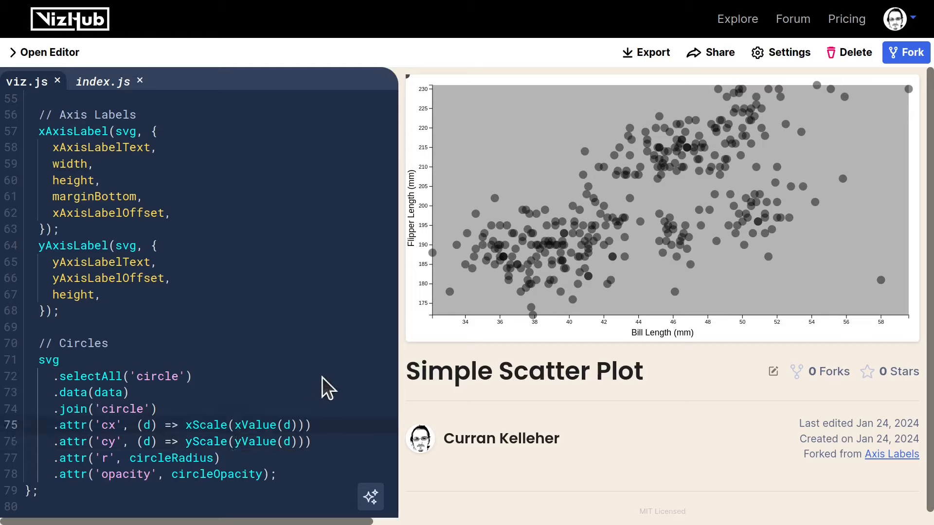
pyautogui.moveTo(244, 415)
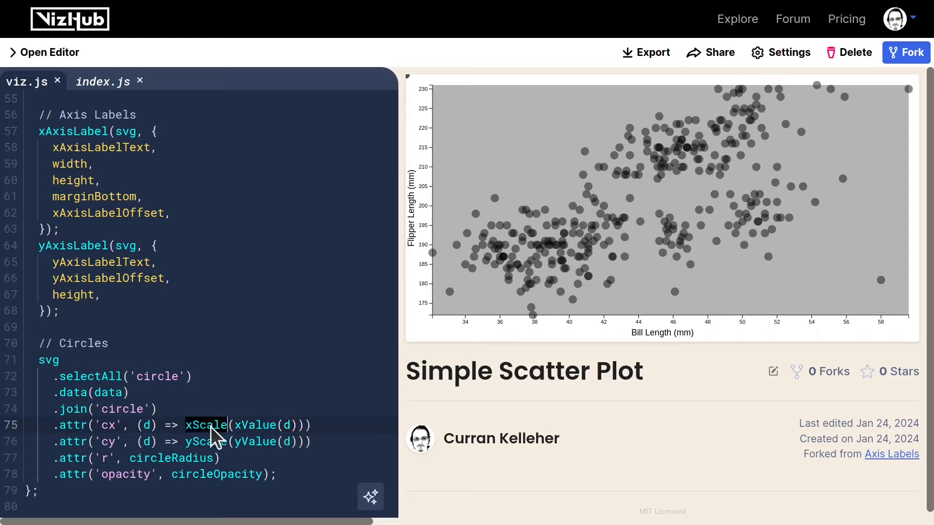
pyautogui.moveTo(264, 431)
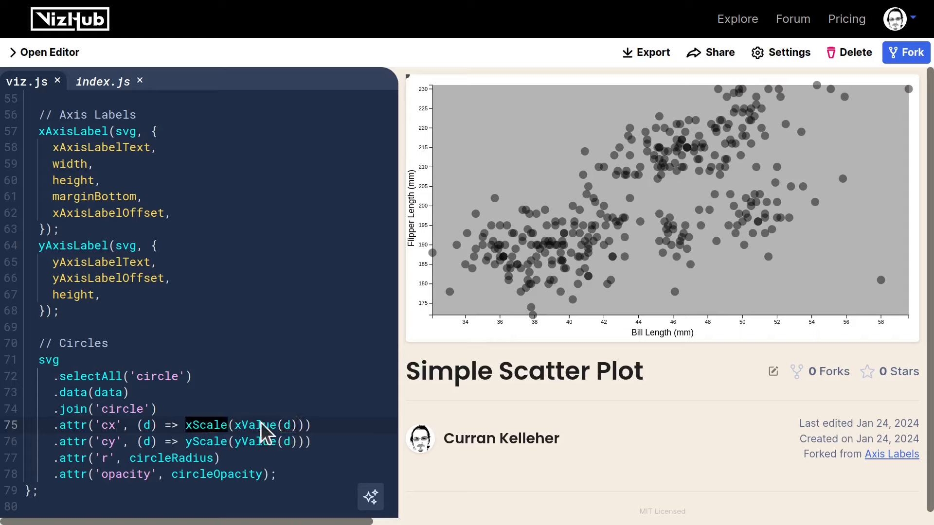